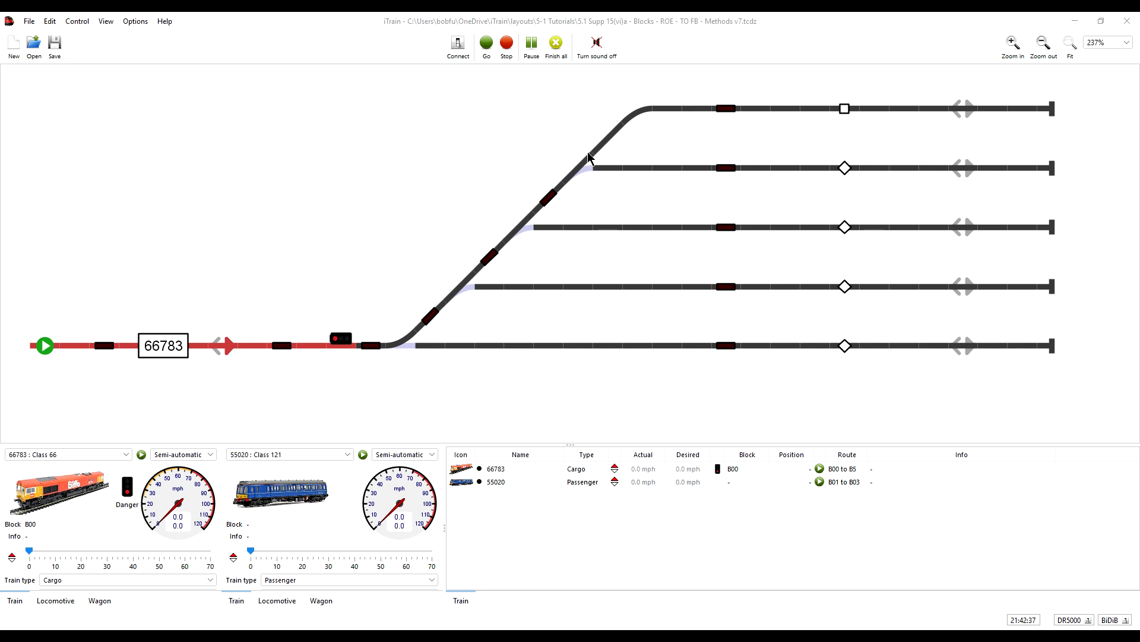
mouse_move(382, 333)
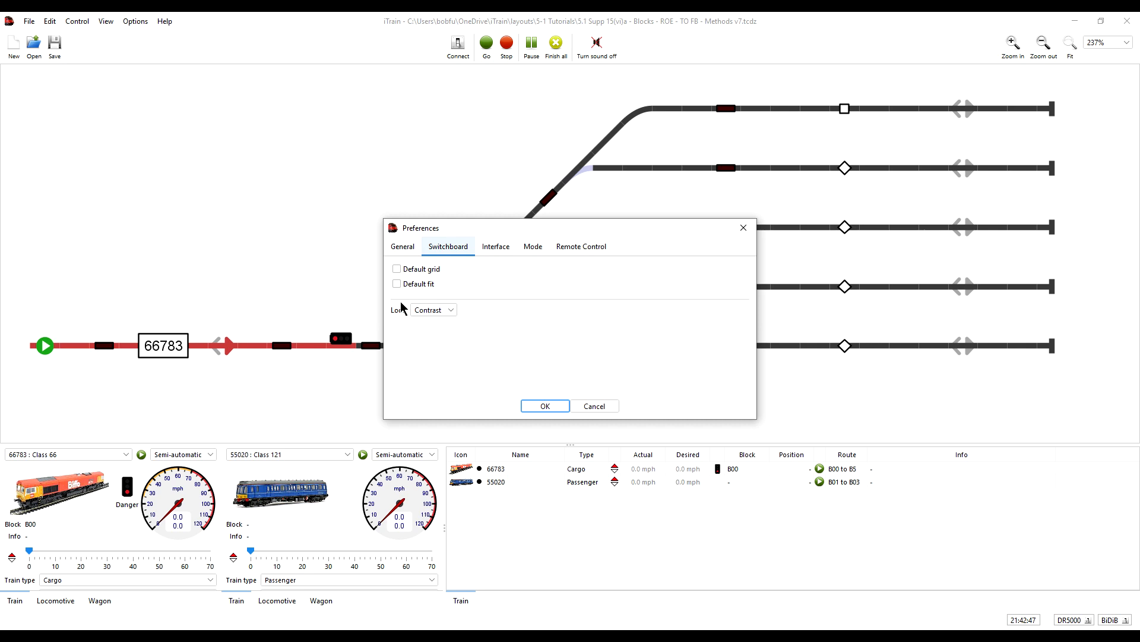
Step: Change the switchboard Look setting from Contrast to Dark
click(449, 309)
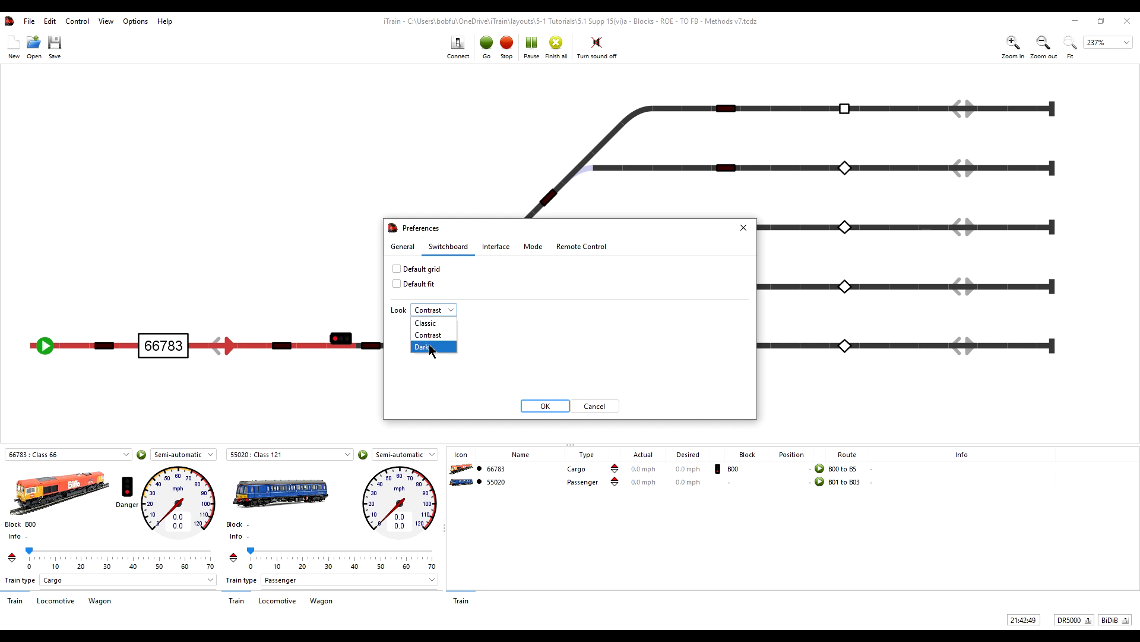
click(544, 406)
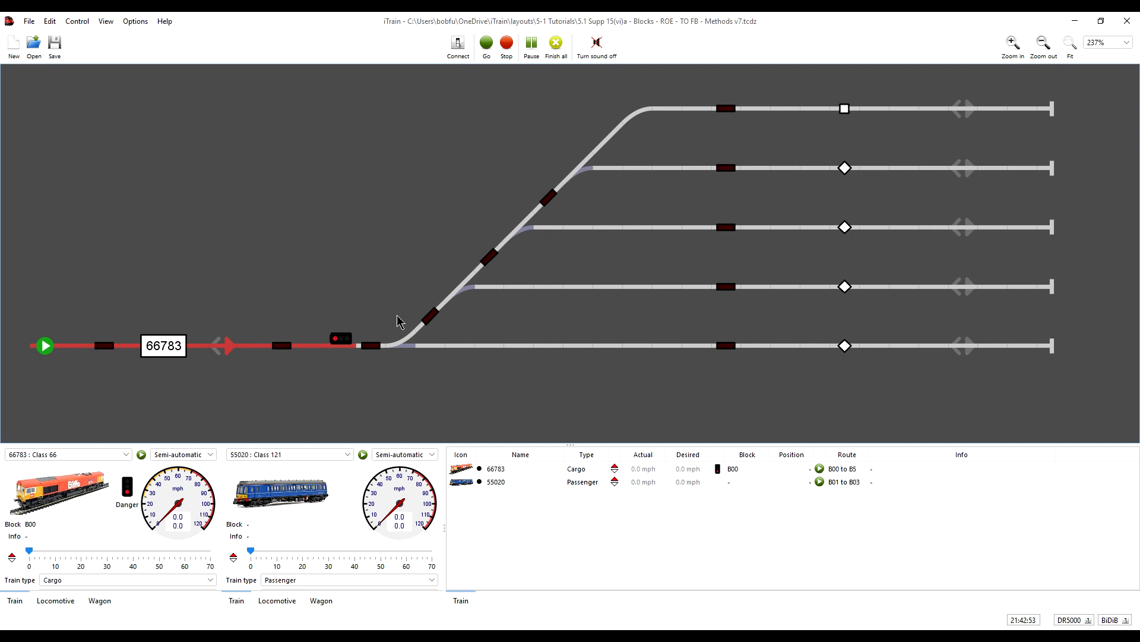
mouse_move(460, 351)
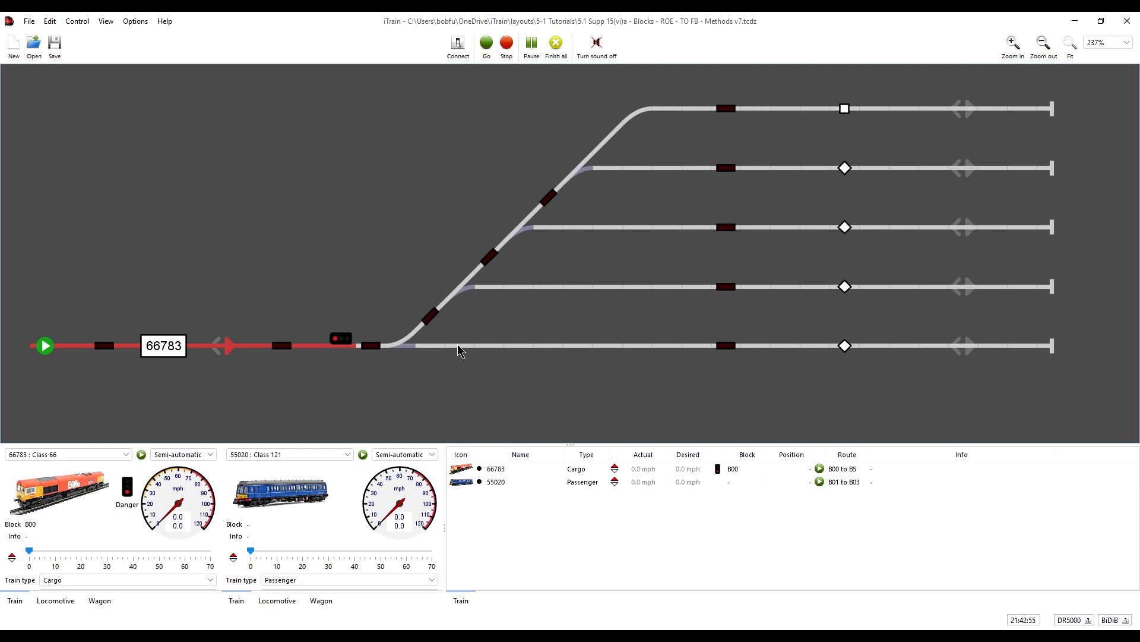
Step: Switch off iTrain's sound using the toolbar button
click(596, 42)
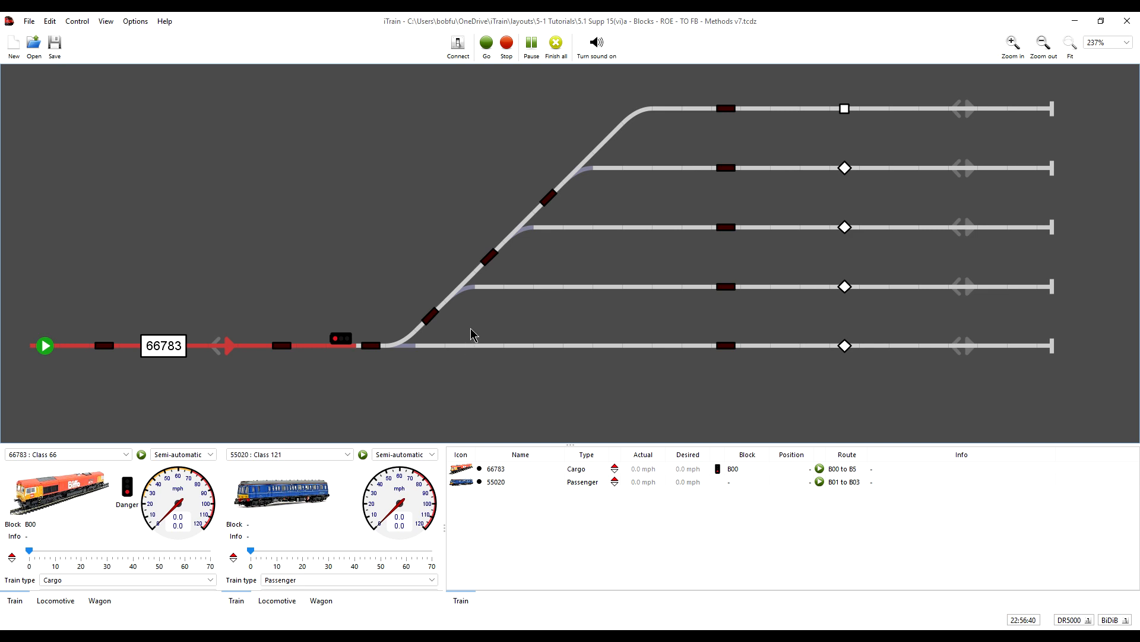
mouse_move(588, 185)
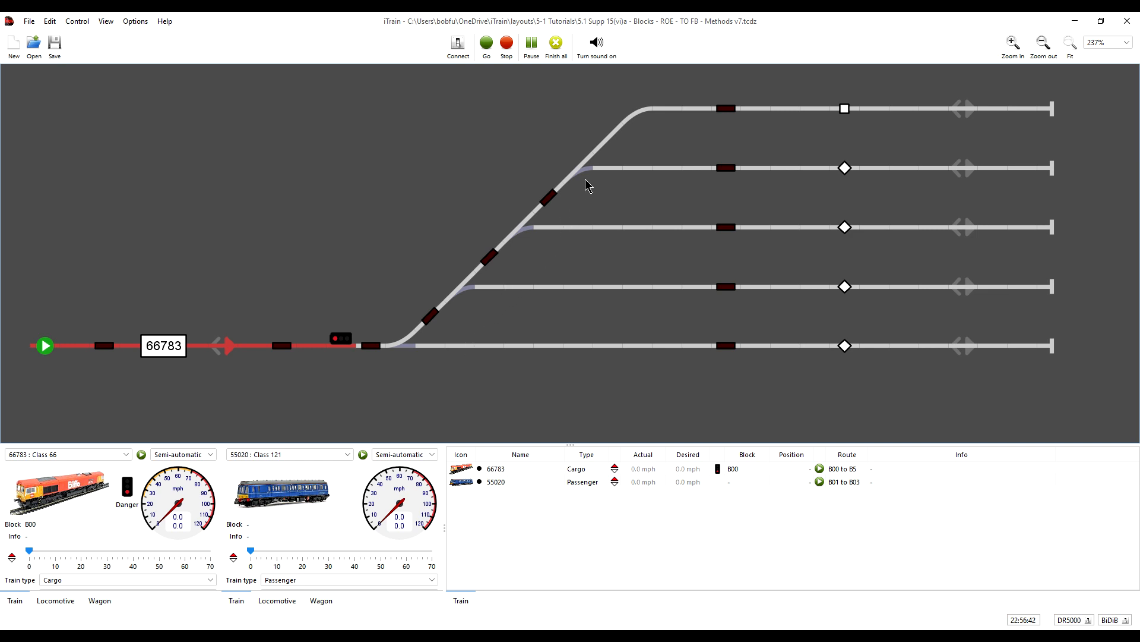
mouse_move(398, 353)
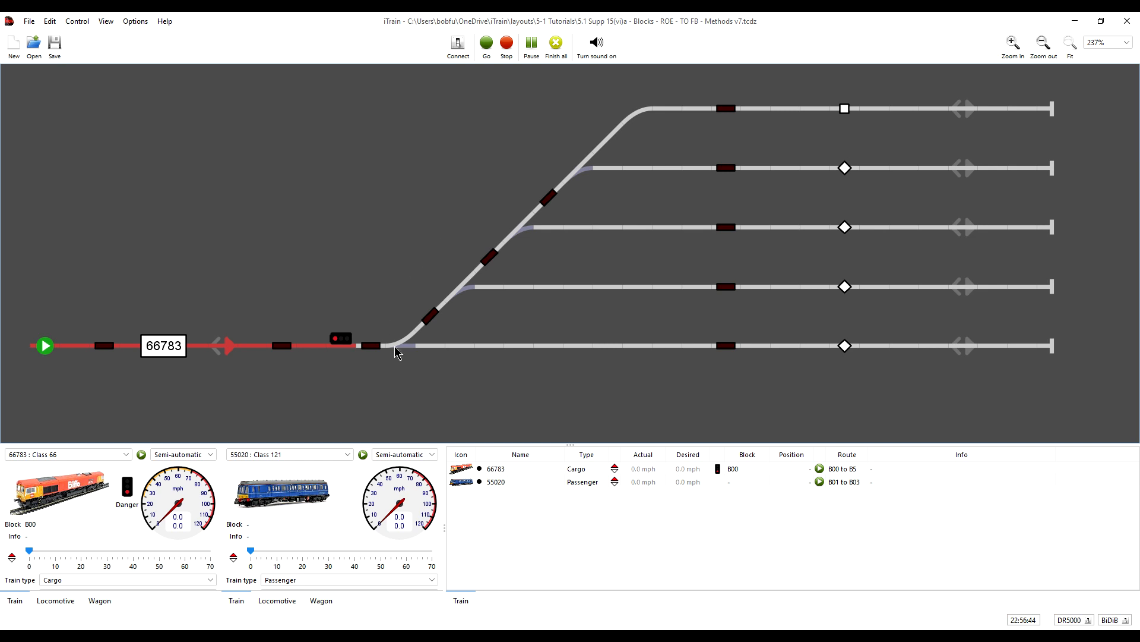
mouse_move(164, 336)
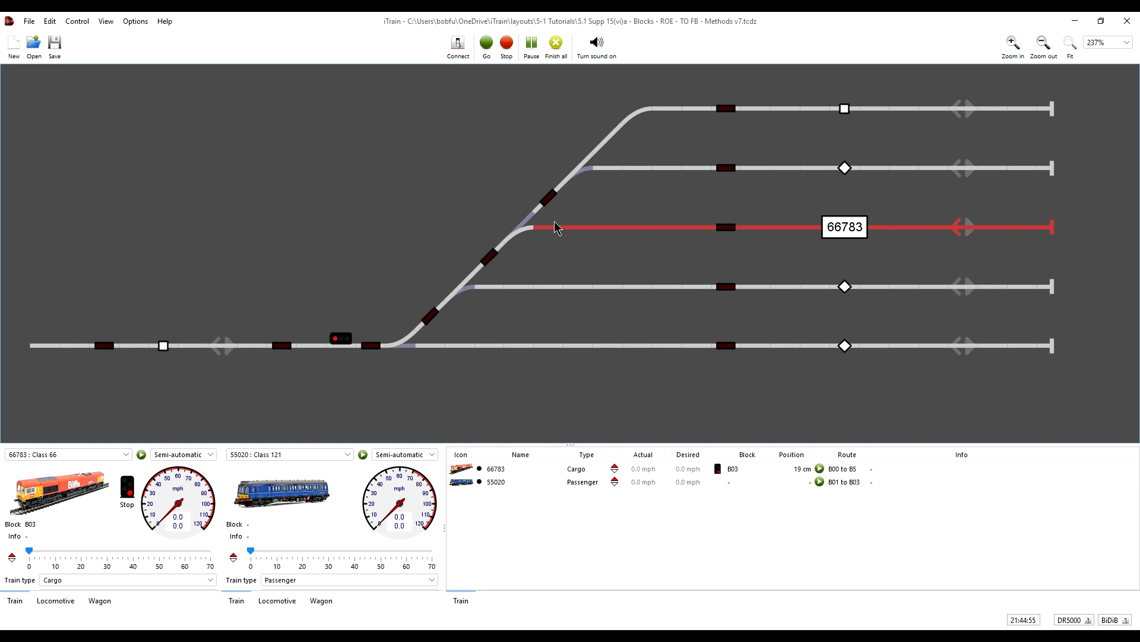
mouse_move(502, 291)
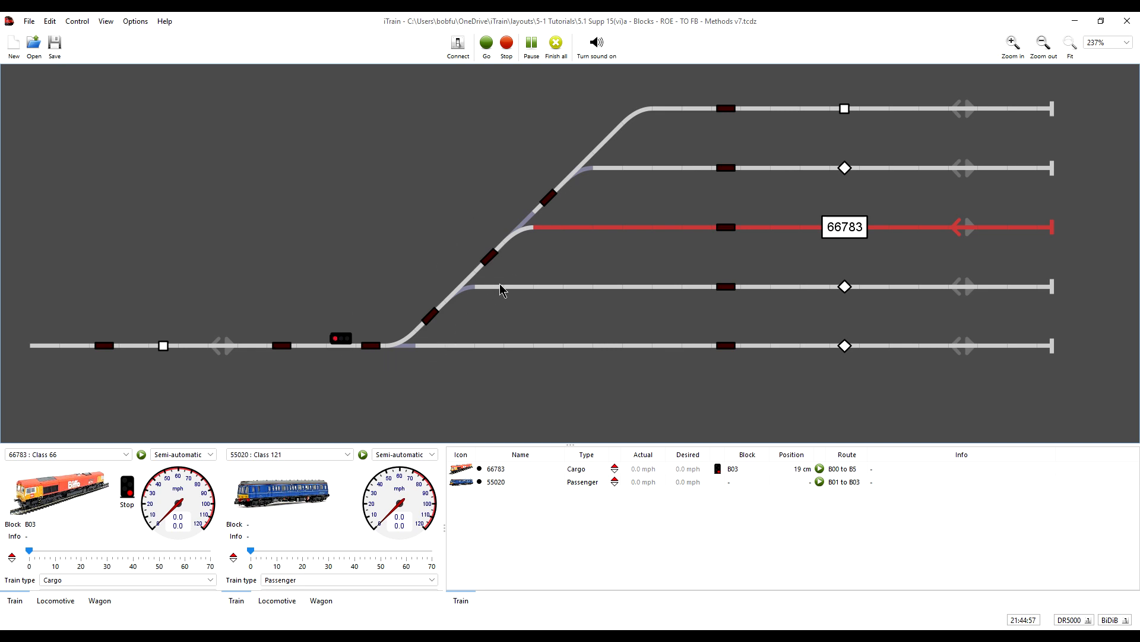
mouse_move(514, 280)
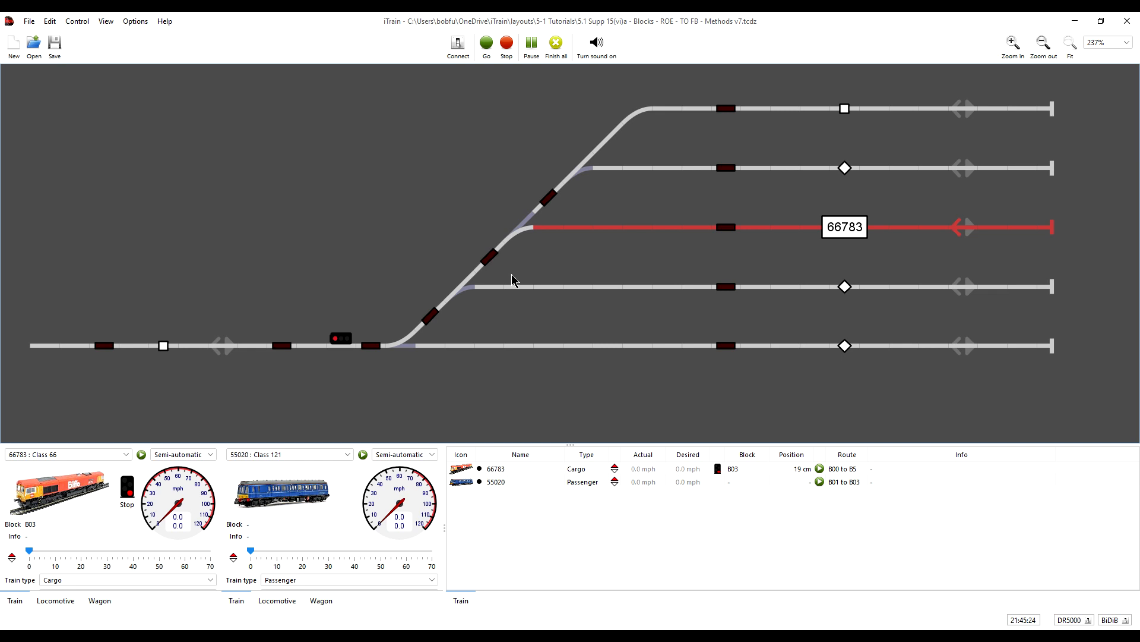
mouse_move(490, 301)
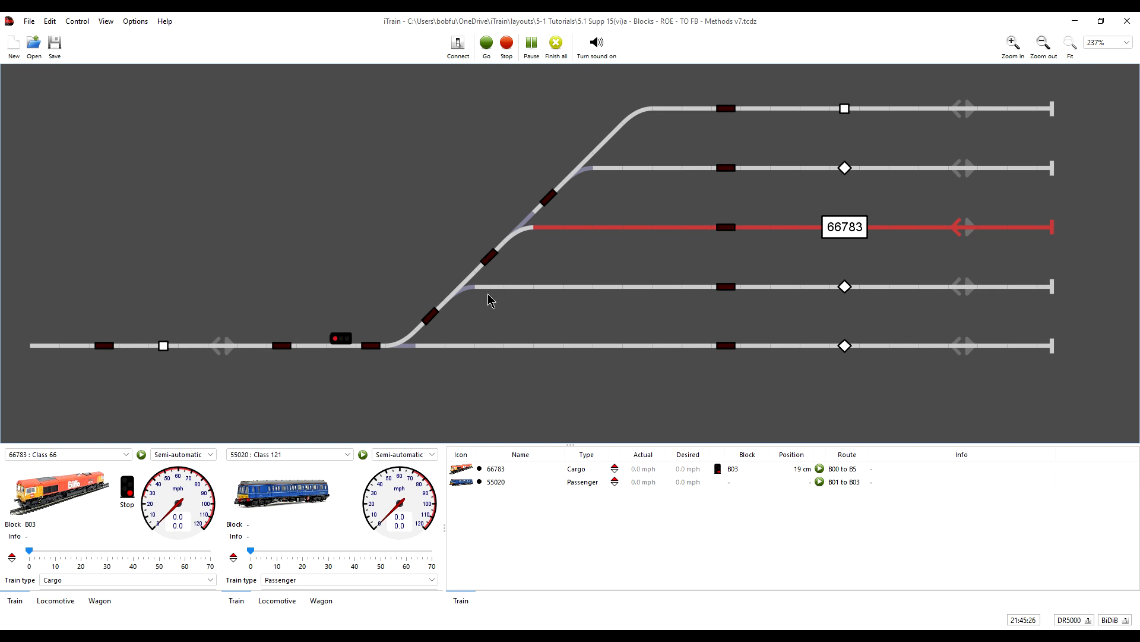
mouse_move(406, 354)
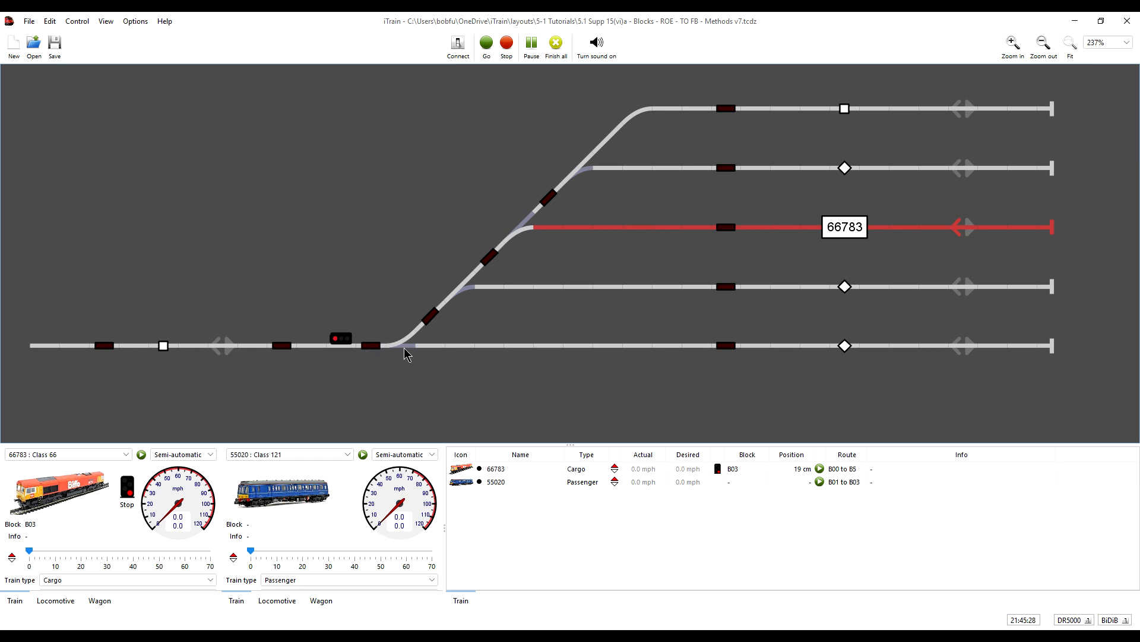
mouse_move(391, 364)
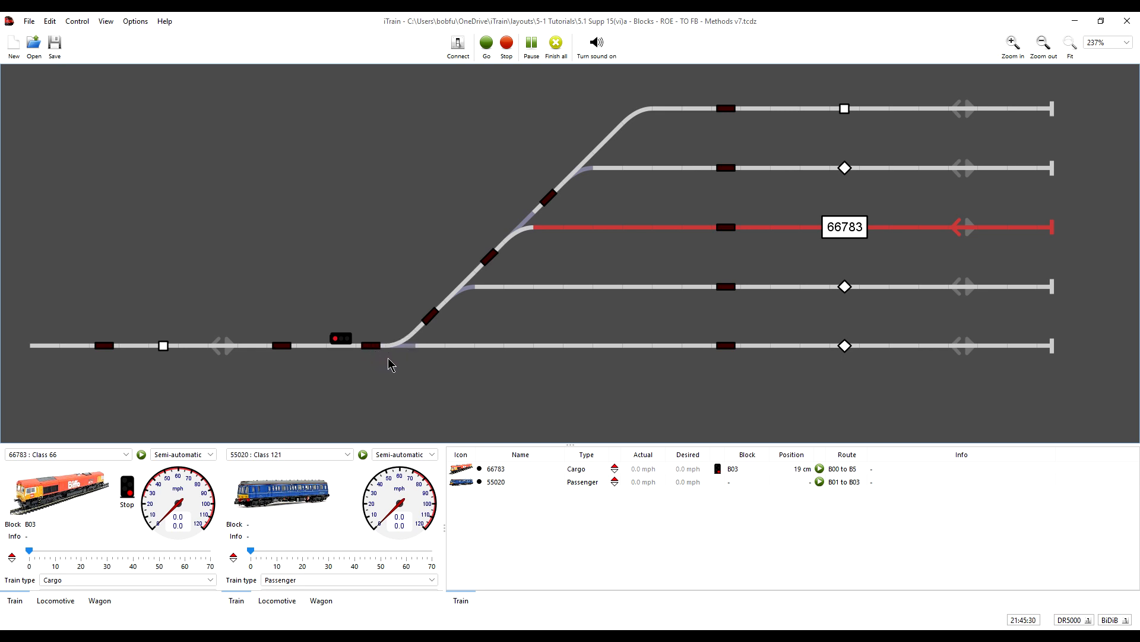
mouse_move(391, 364)
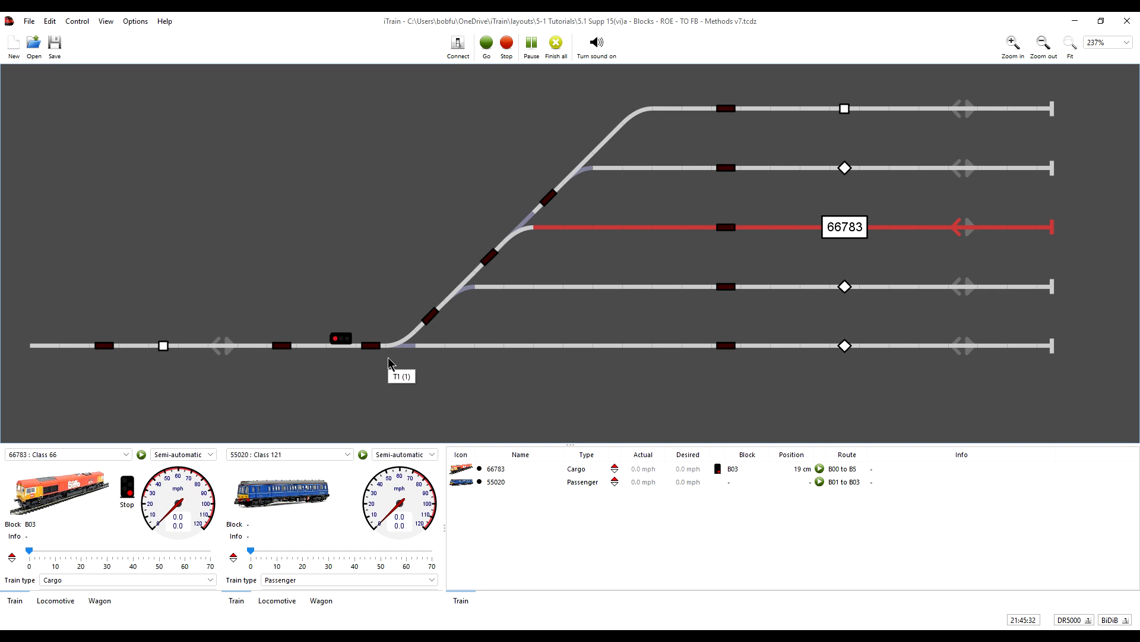
mouse_move(398, 359)
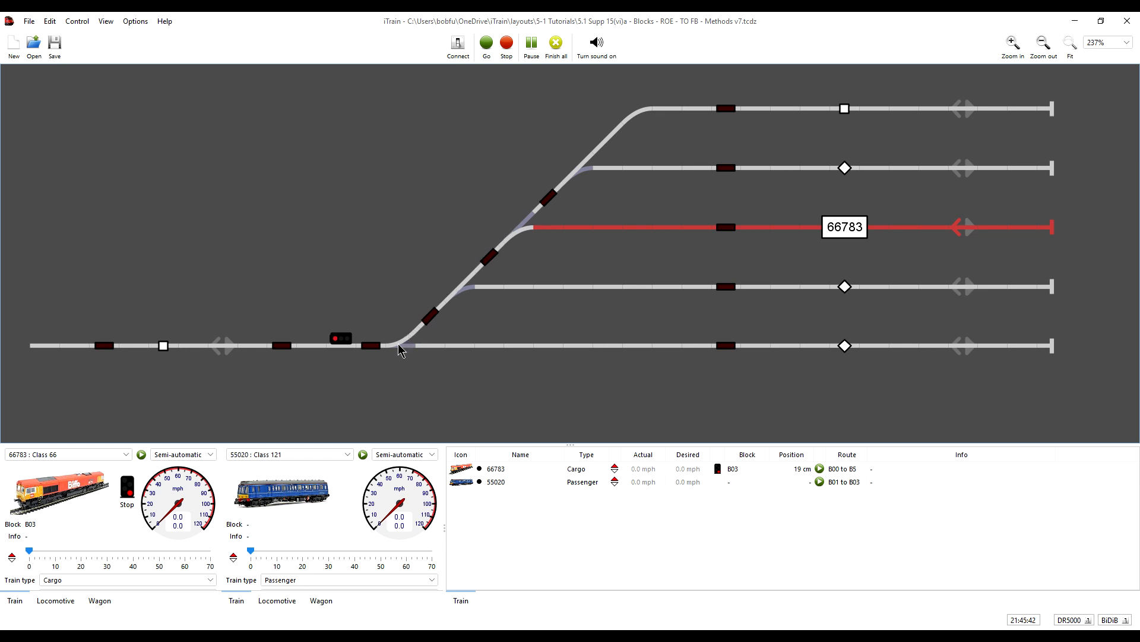
mouse_move(399, 350)
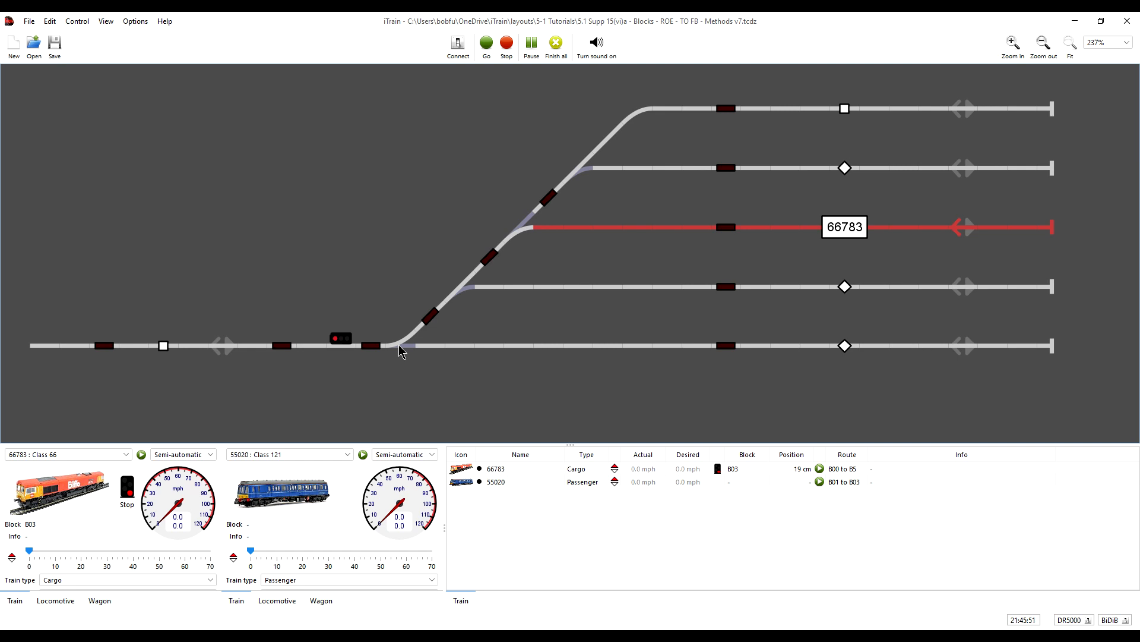
mouse_move(525, 281)
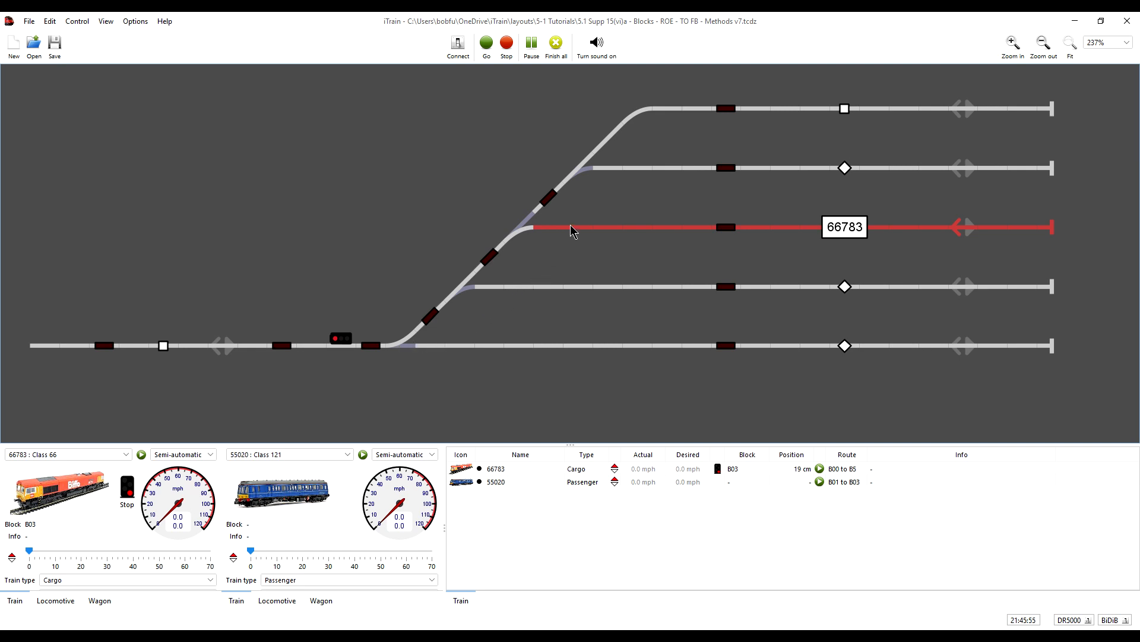
mouse_move(507, 298)
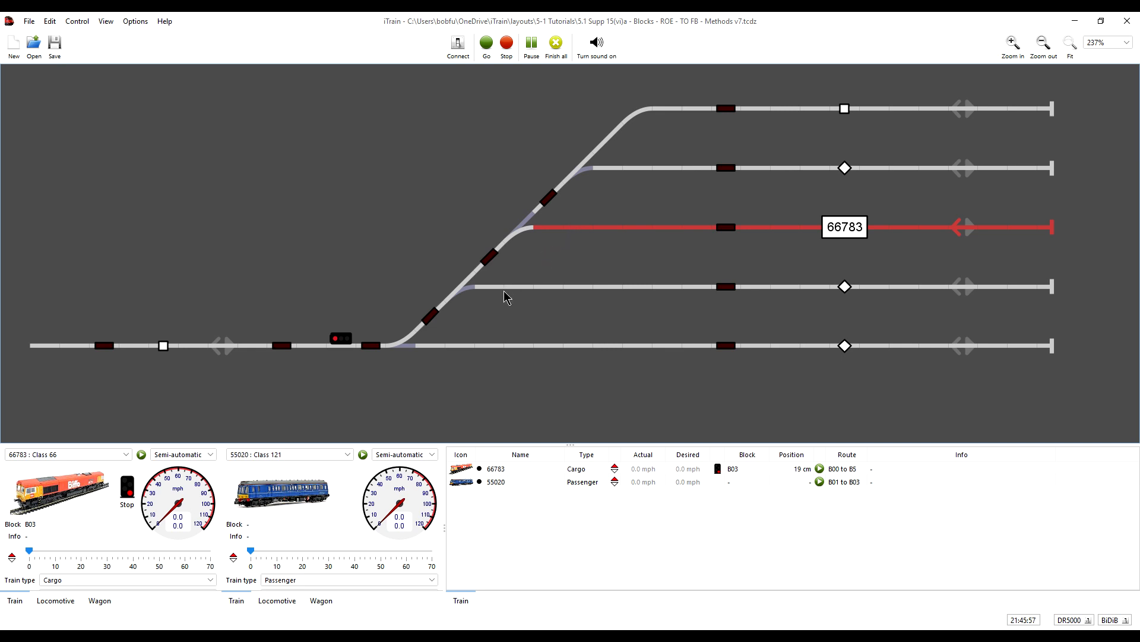
mouse_move(493, 313)
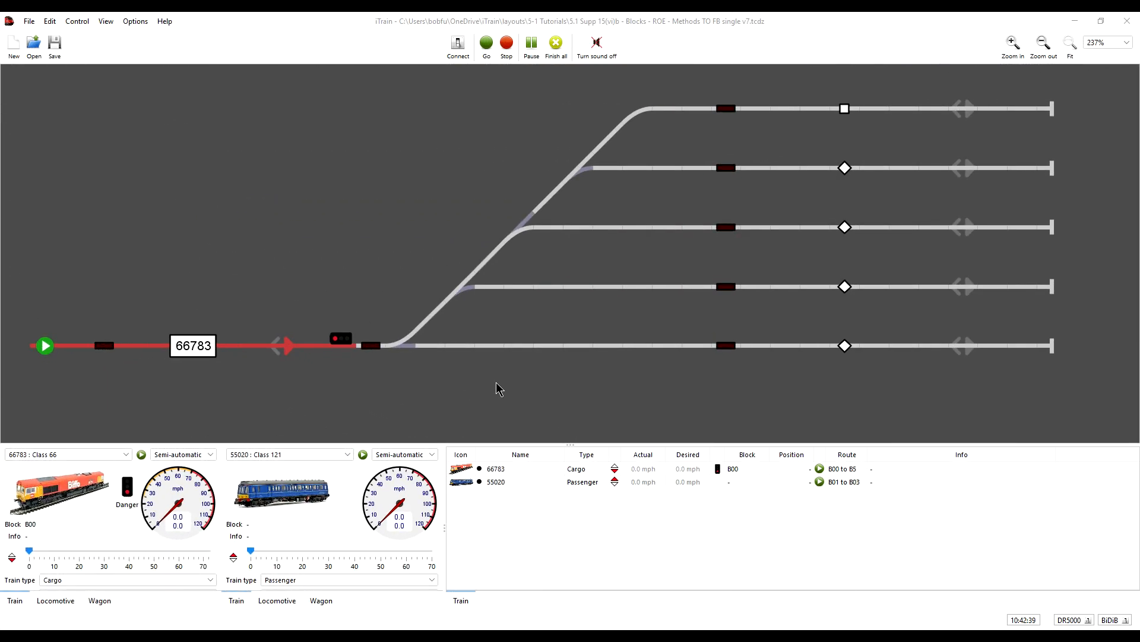
mouse_move(369, 337)
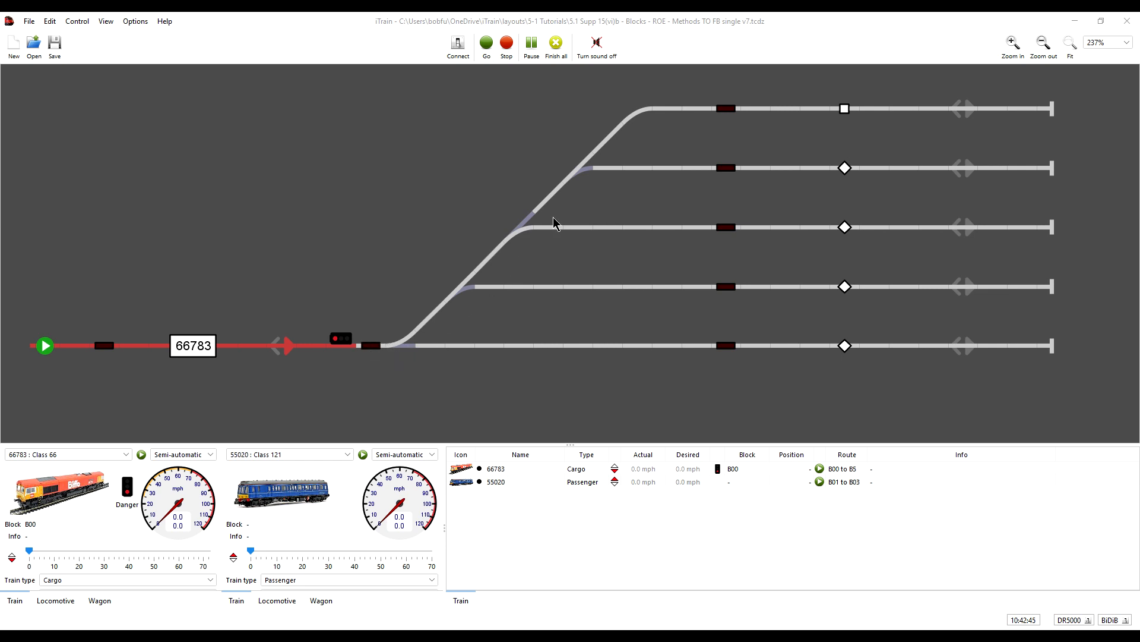
mouse_move(500, 233)
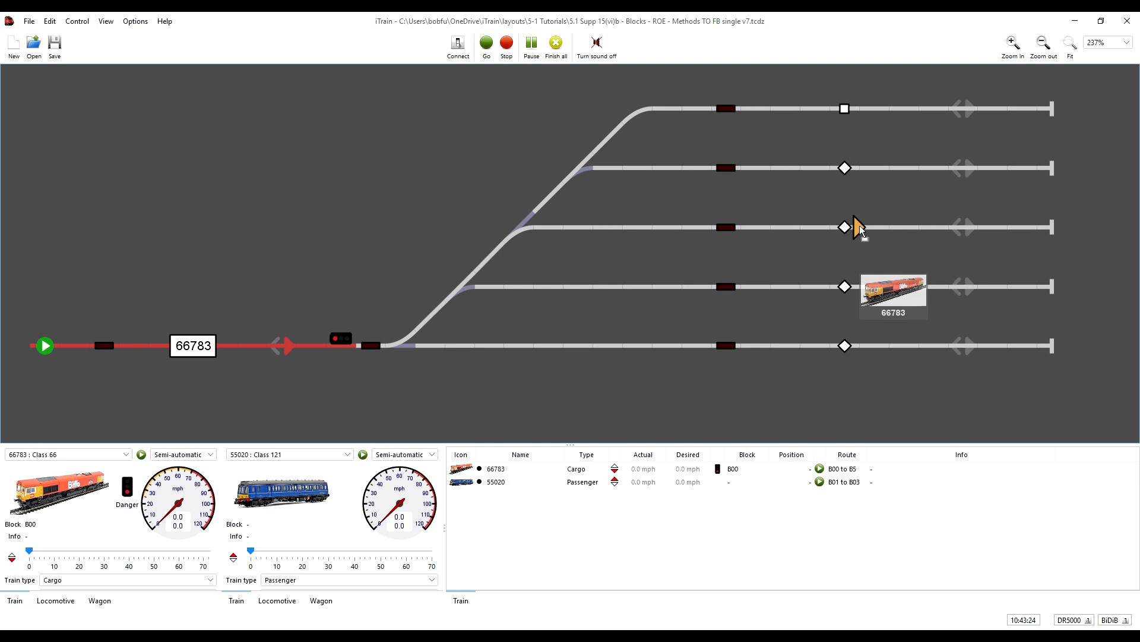
Step: Route train 66783 to block B03 on the third track
right_click(844, 227)
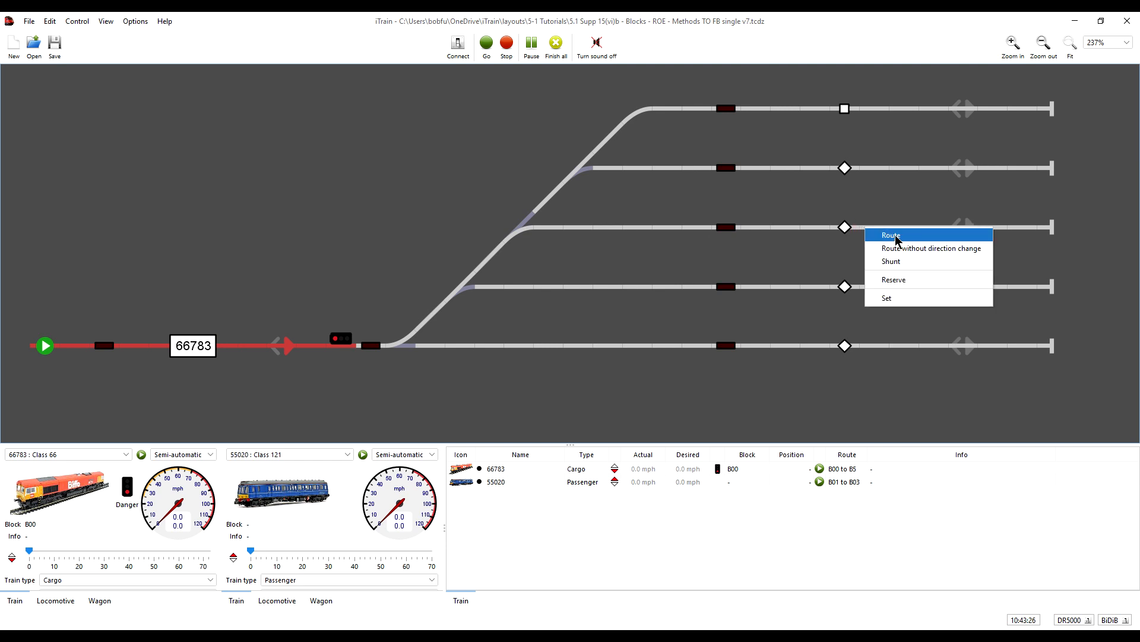
click(890, 235)
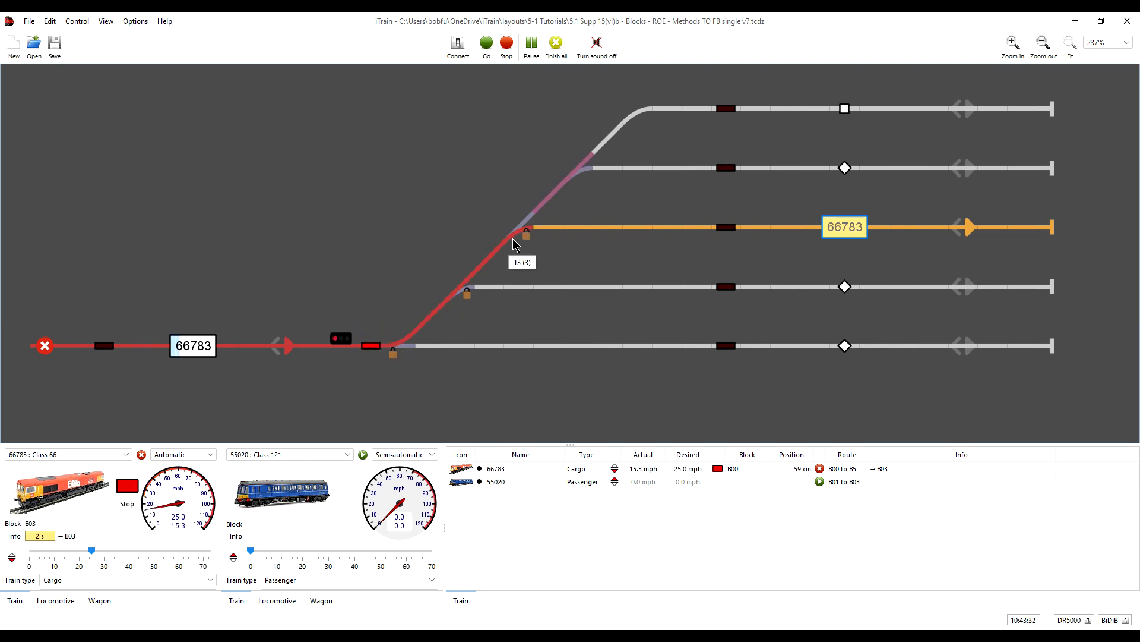
mouse_move(595, 161)
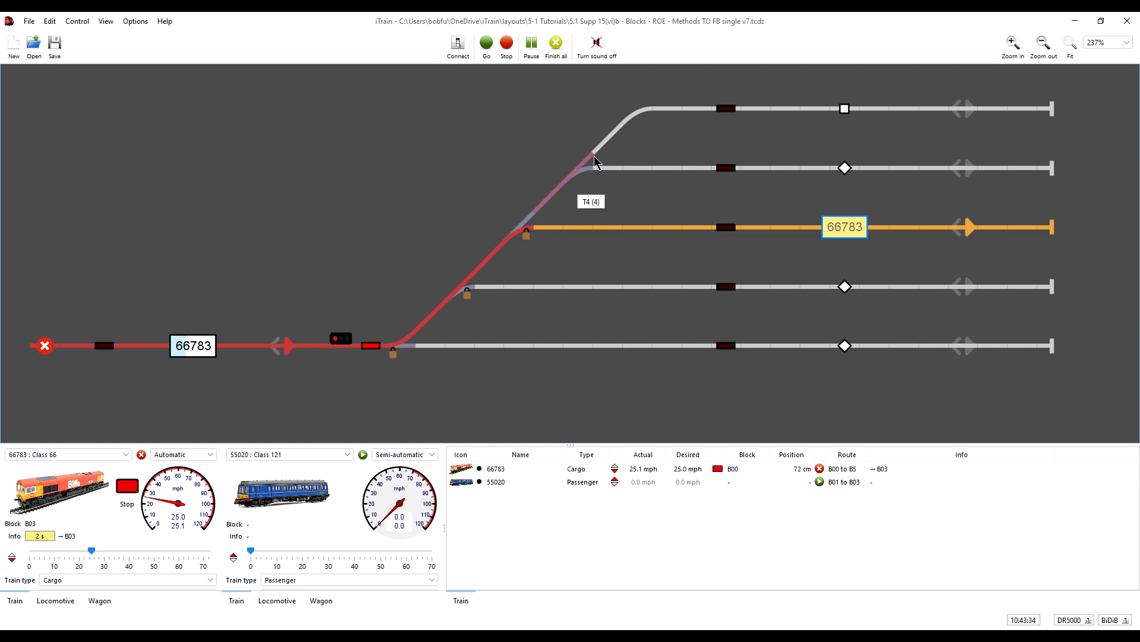
mouse_move(603, 188)
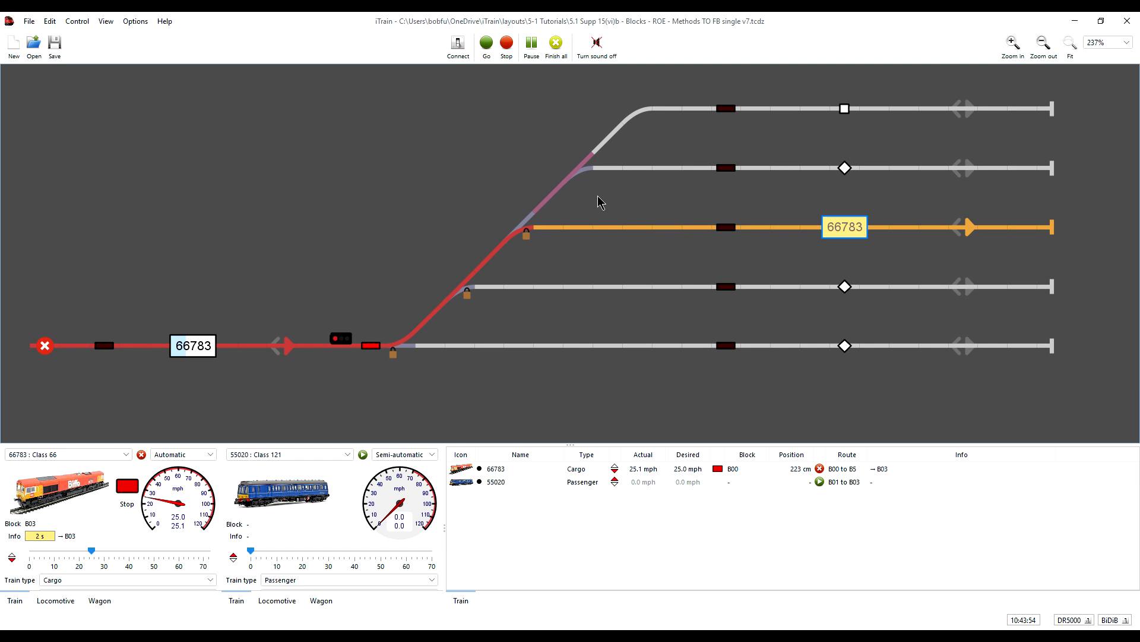
mouse_move(515, 260)
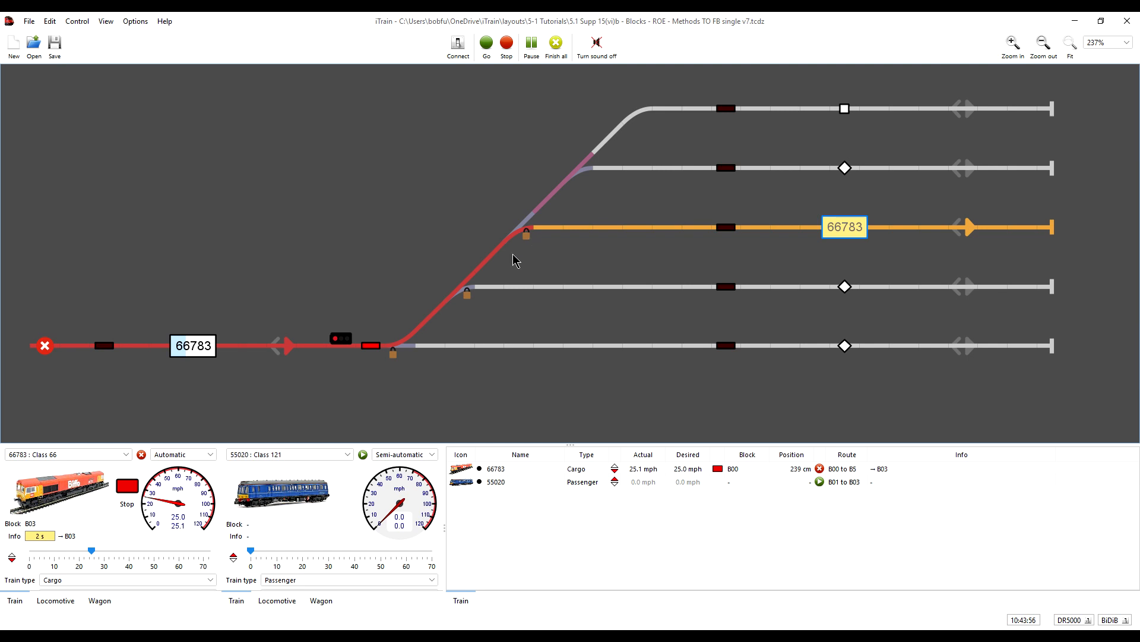
mouse_move(649, 227)
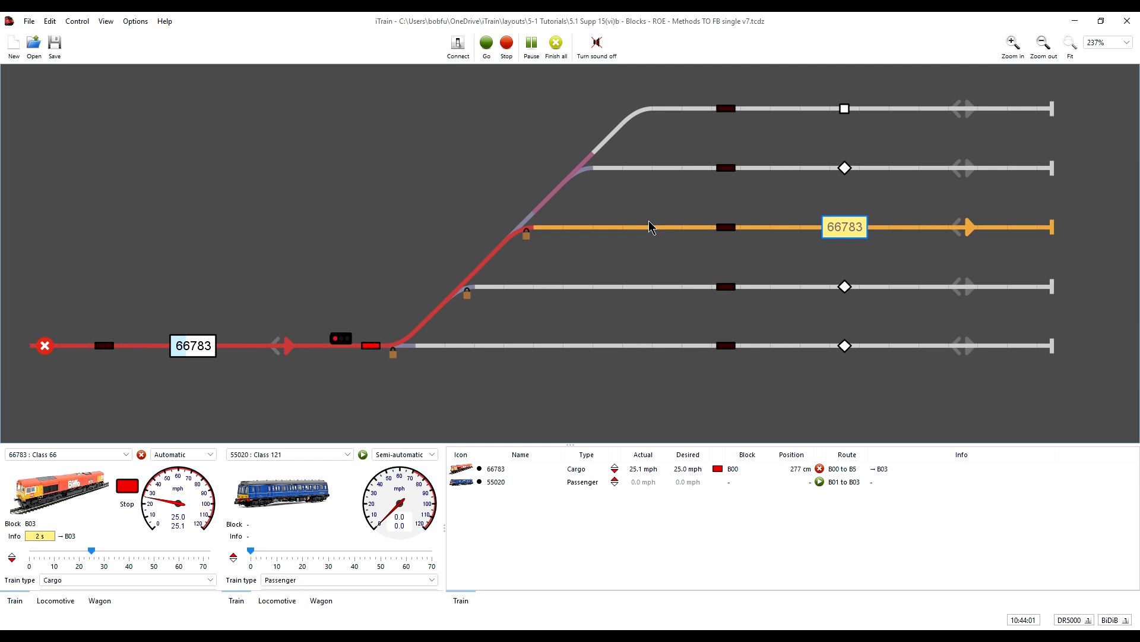
mouse_move(616, 223)
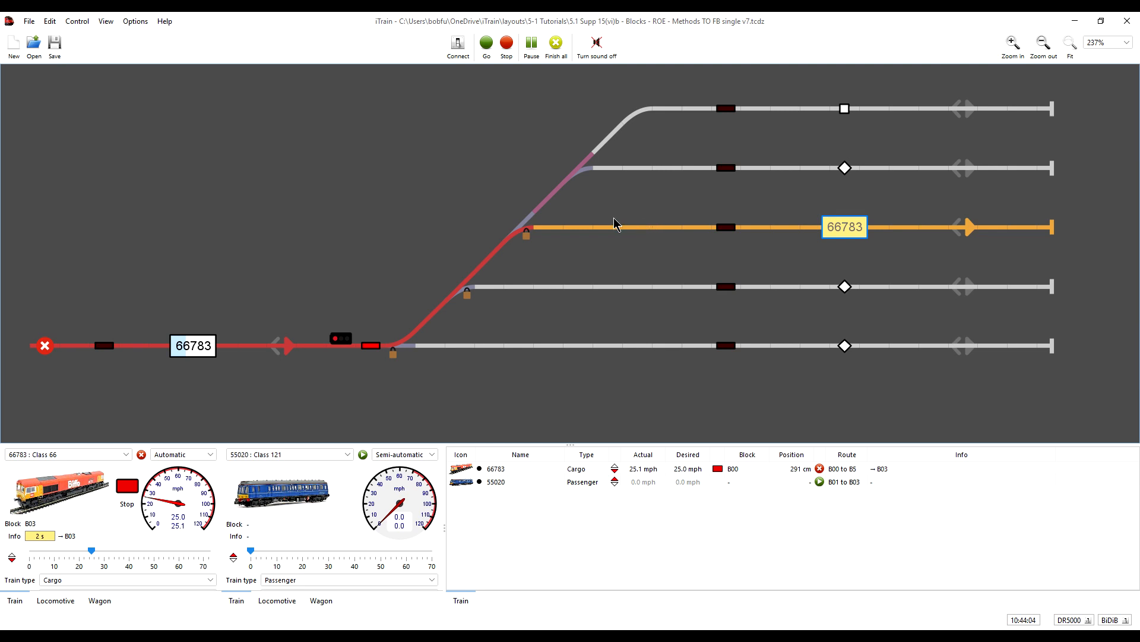
mouse_move(561, 120)
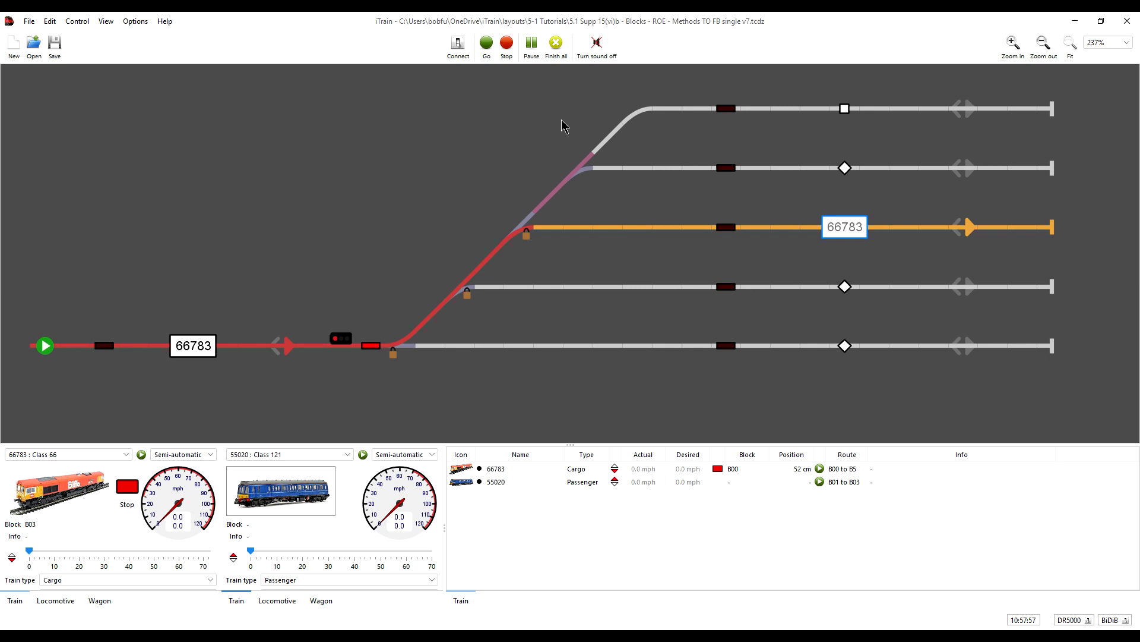
mouse_move(561, 158)
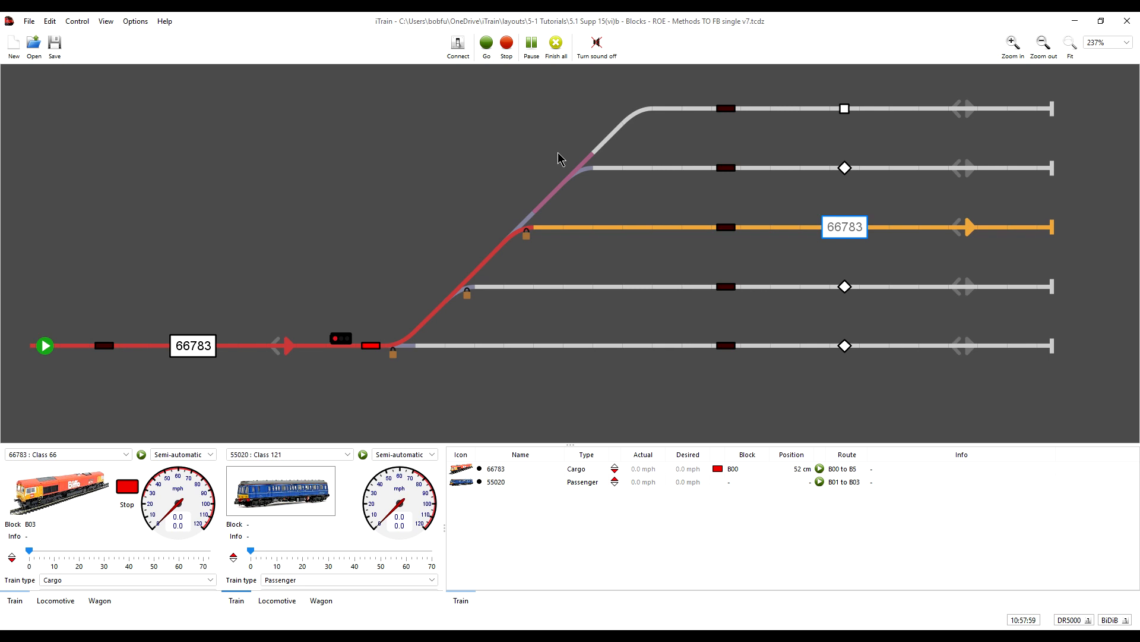
mouse_move(566, 168)
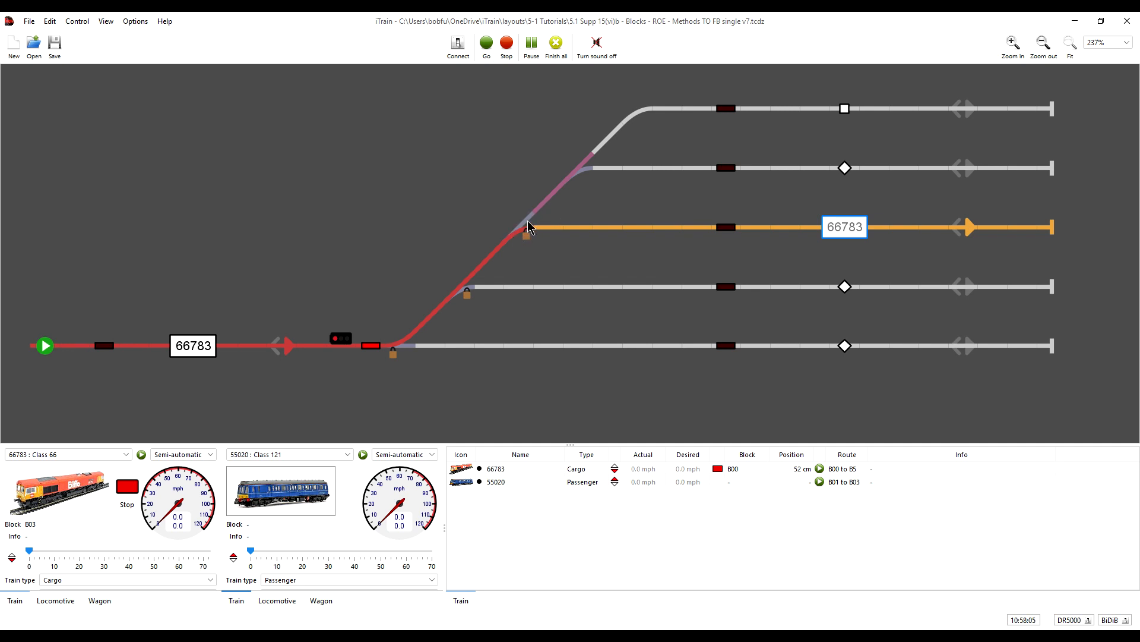
mouse_move(510, 234)
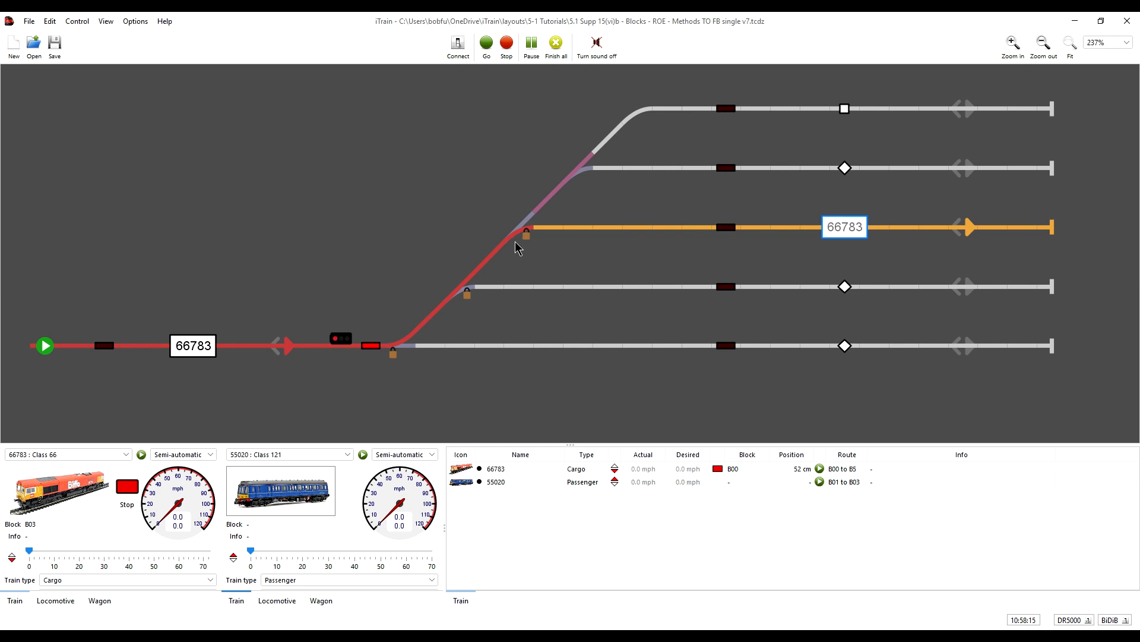
mouse_move(204, 274)
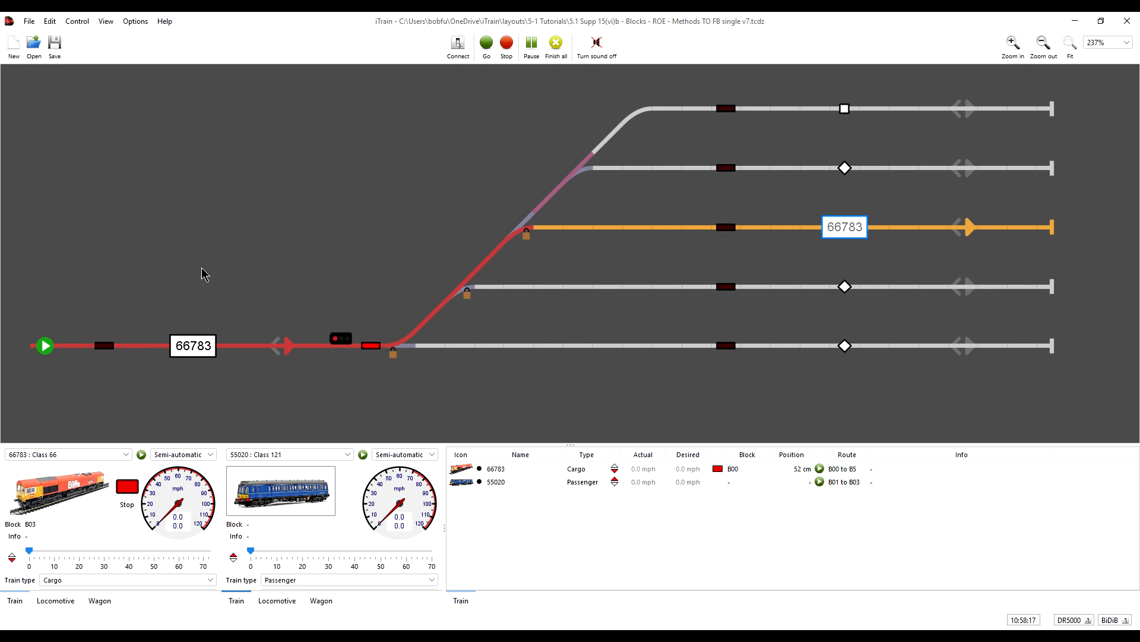
mouse_move(99, 301)
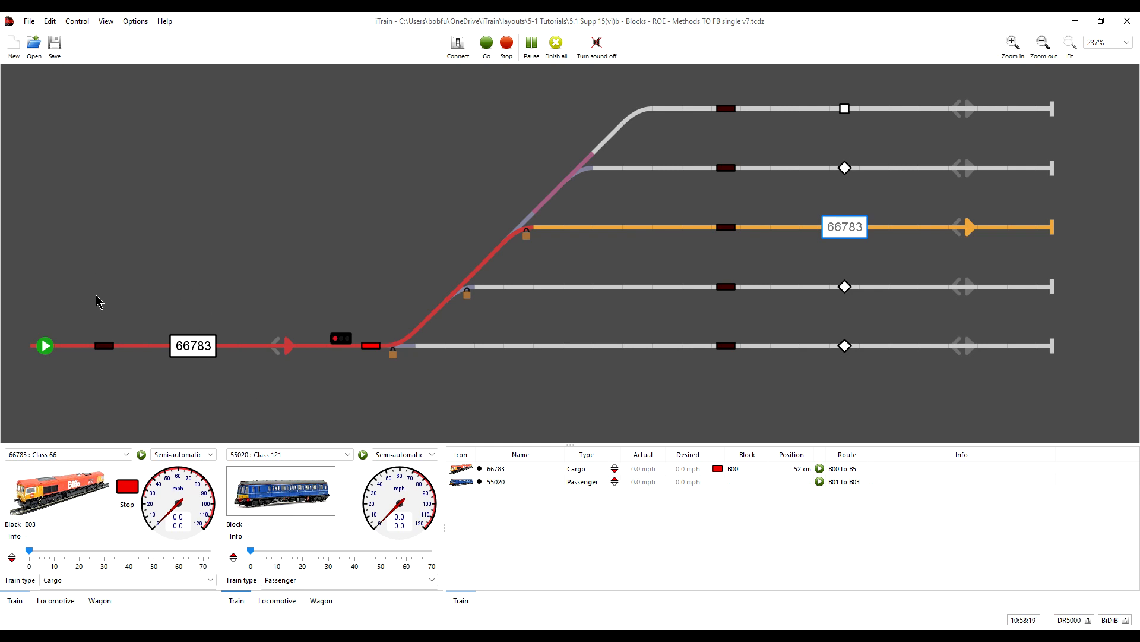
mouse_move(214, 367)
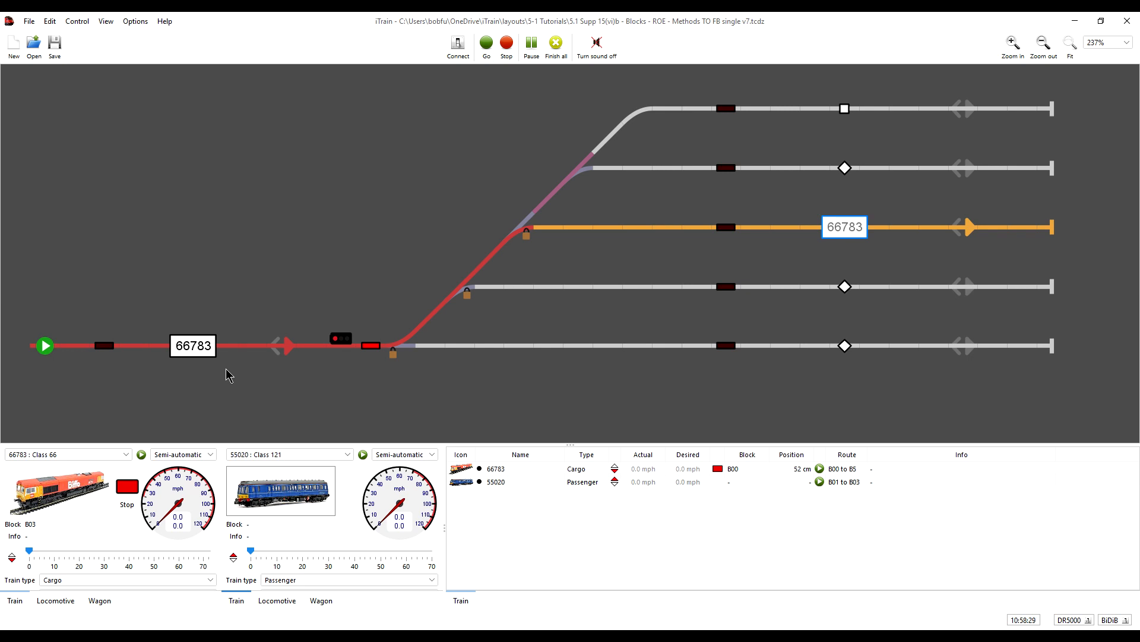
mouse_move(480, 262)
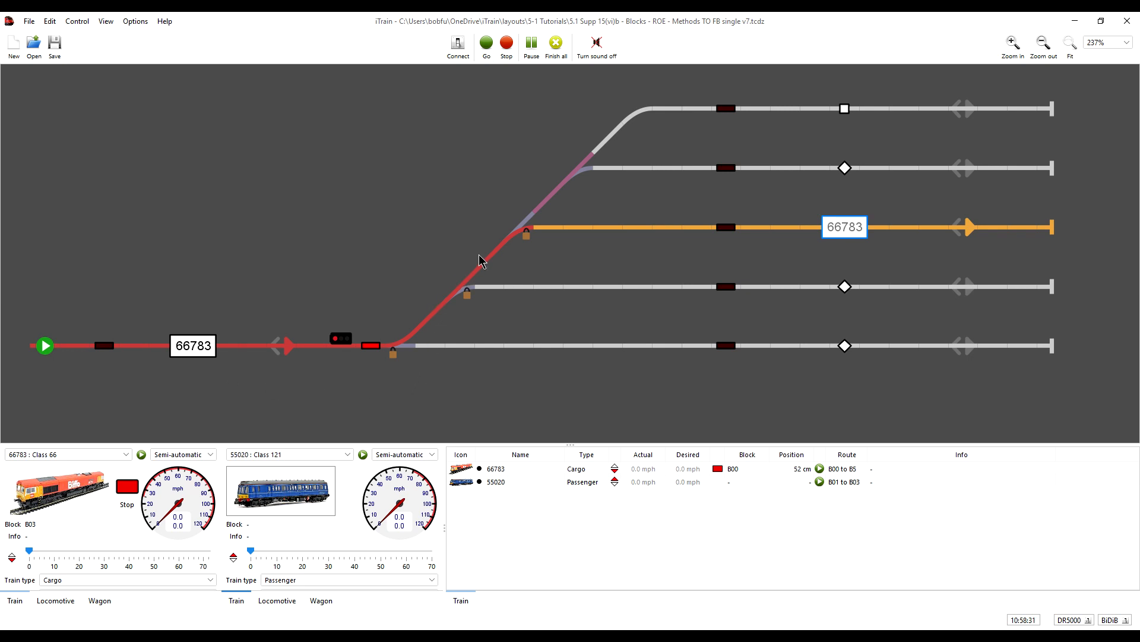
mouse_move(511, 249)
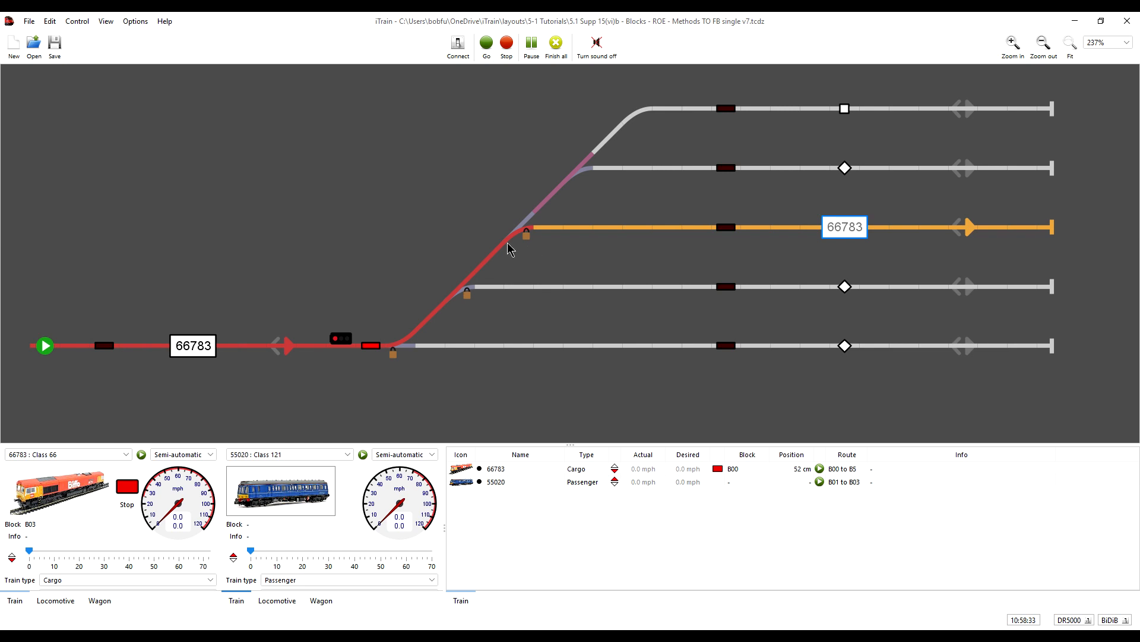
mouse_move(606, 265)
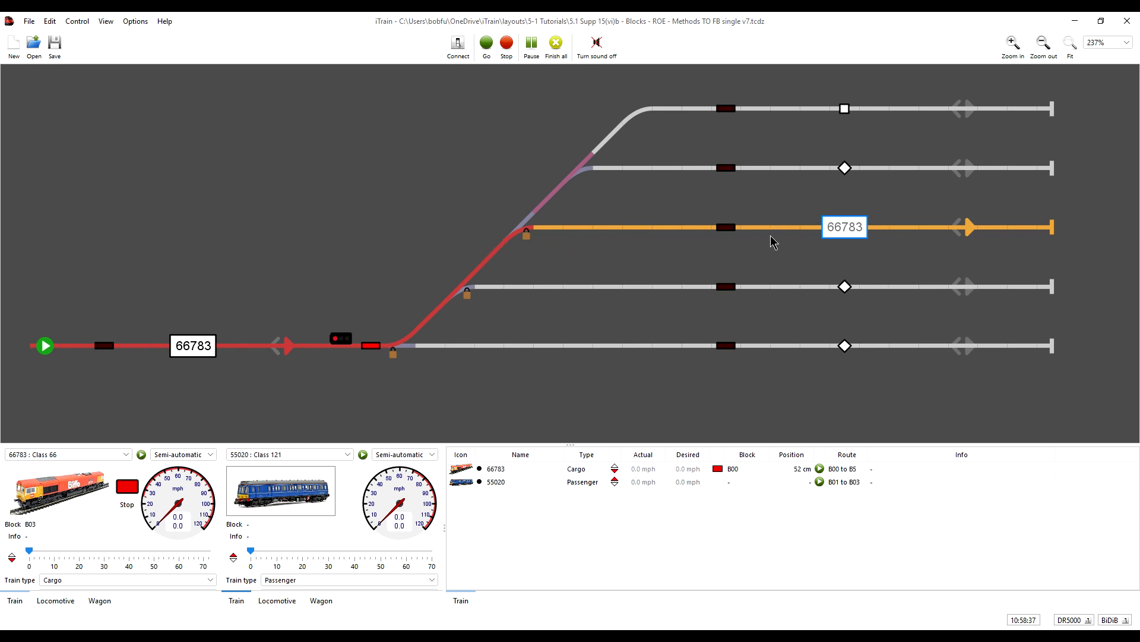
mouse_move(884, 263)
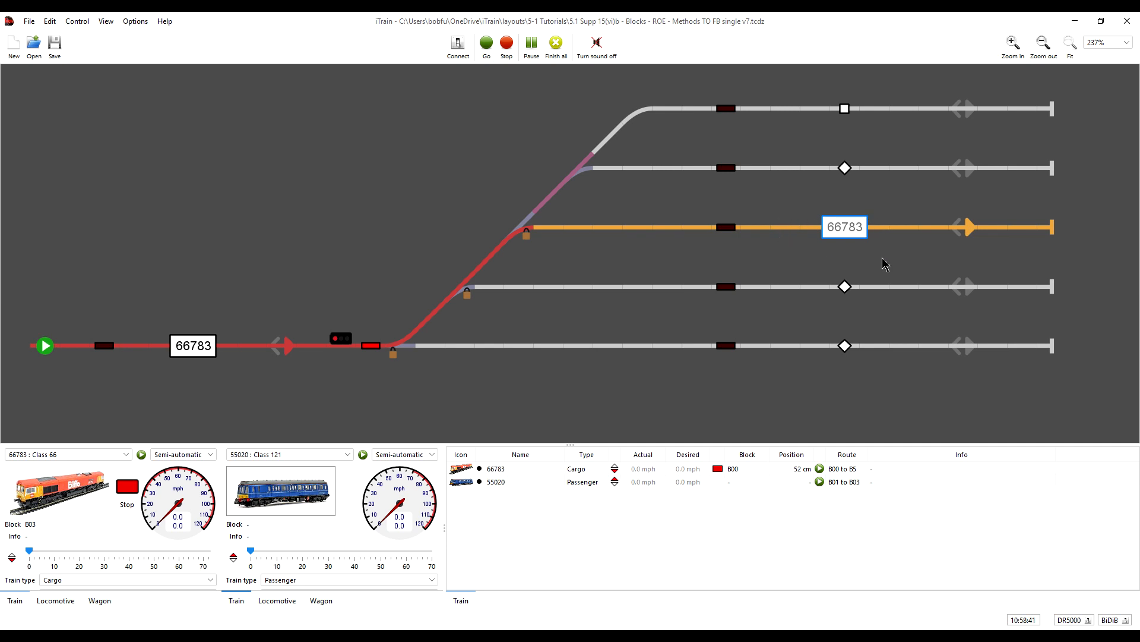
mouse_move(683, 223)
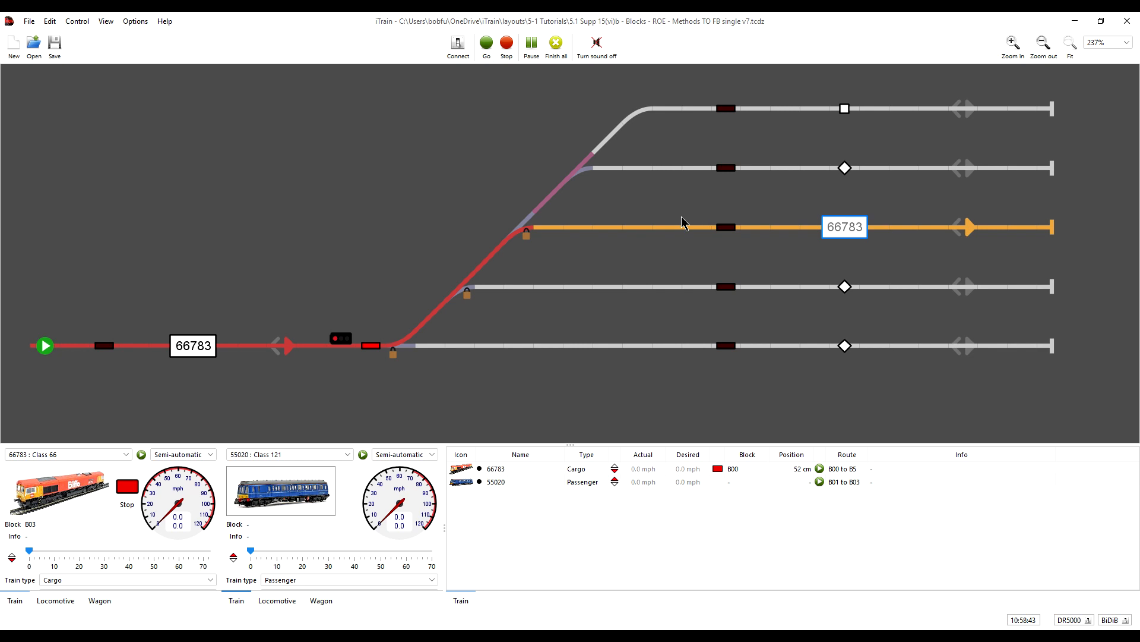
mouse_move(537, 220)
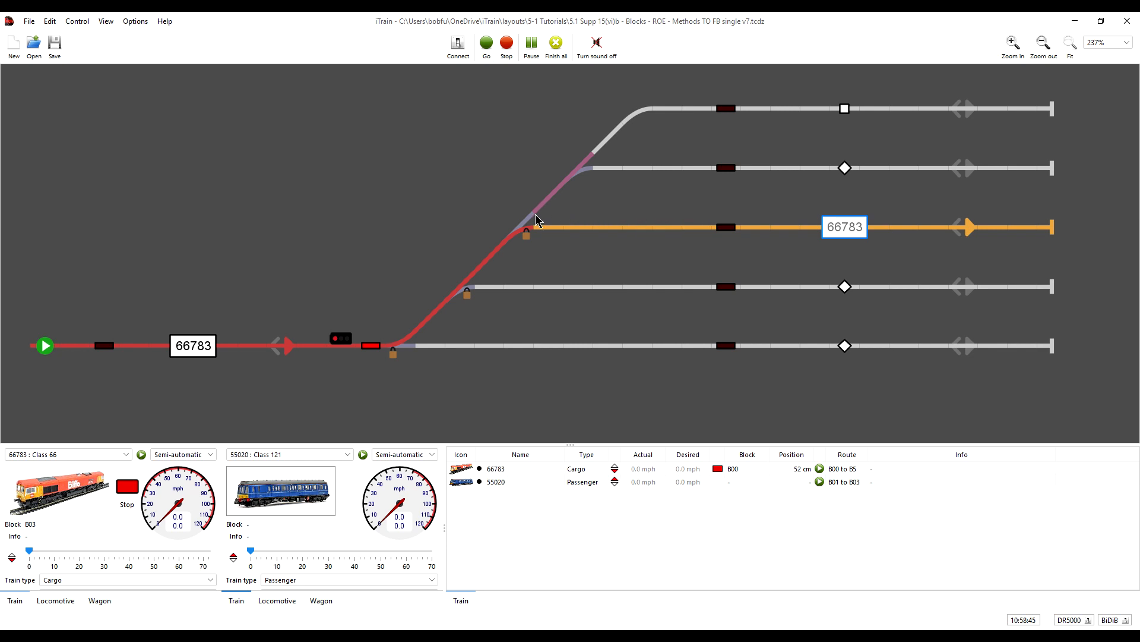
mouse_move(467, 337)
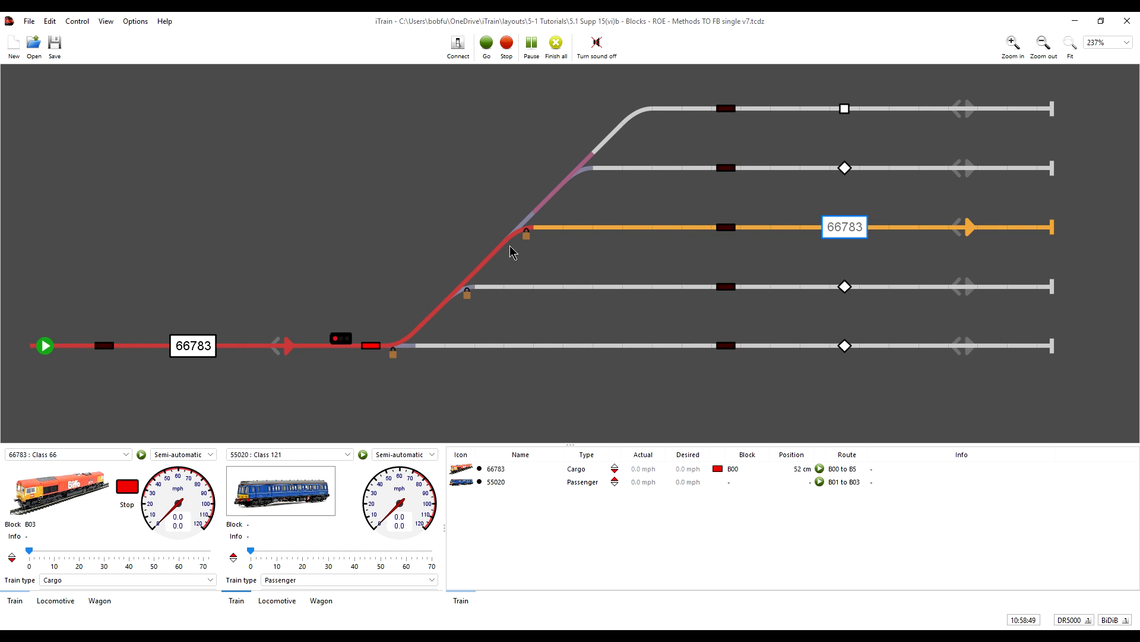
mouse_move(555, 246)
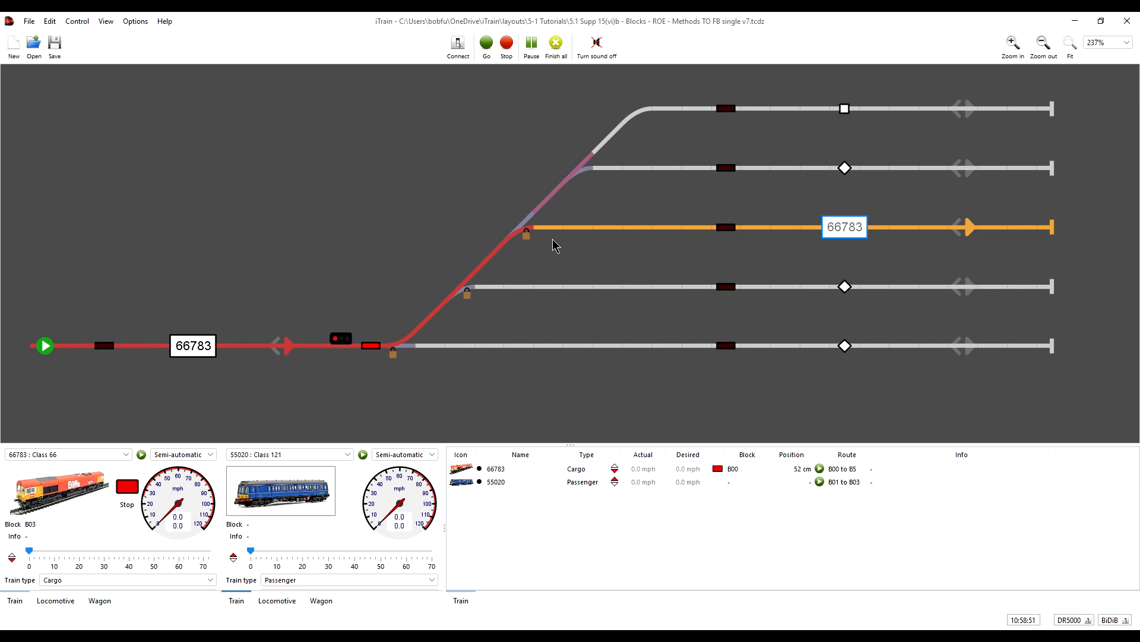
mouse_move(301, 322)
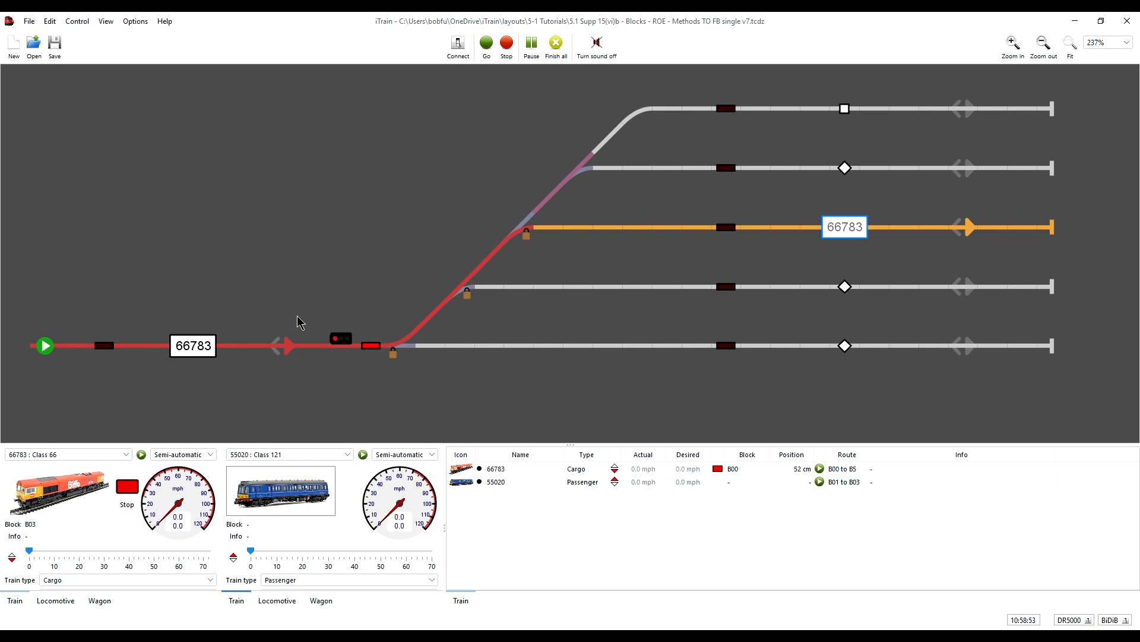
mouse_move(355, 355)
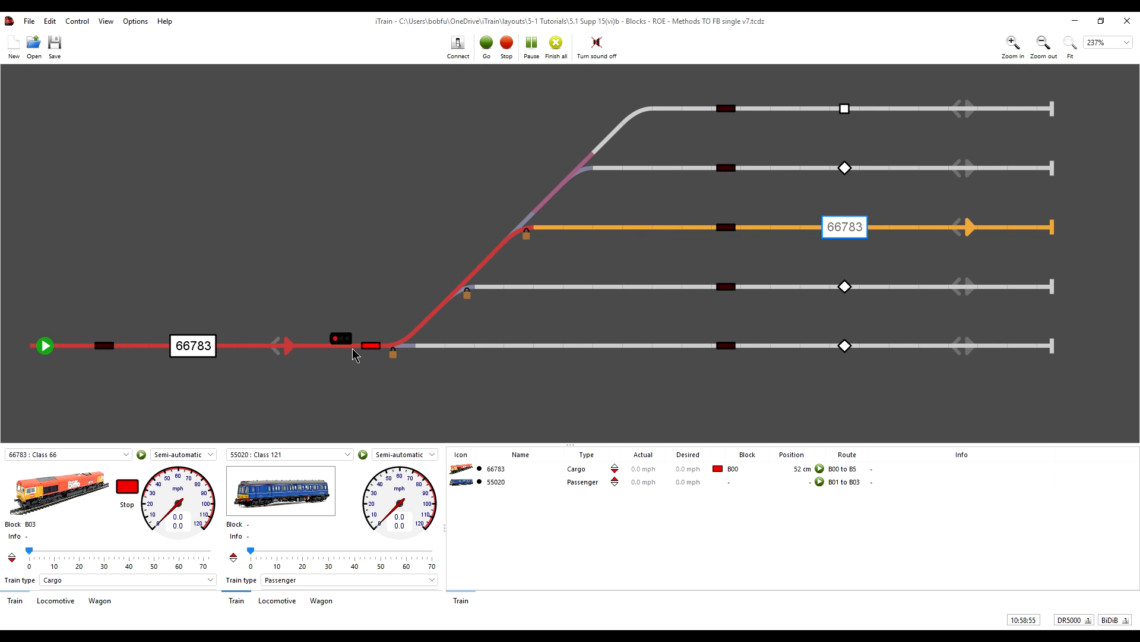
mouse_move(371, 347)
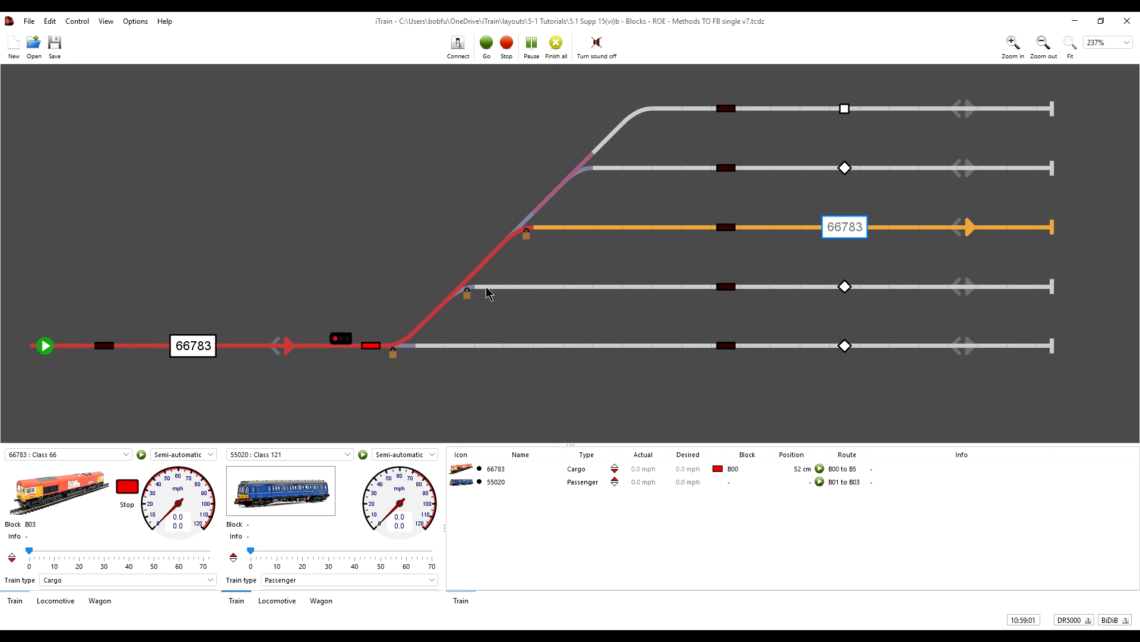
mouse_move(404, 299)
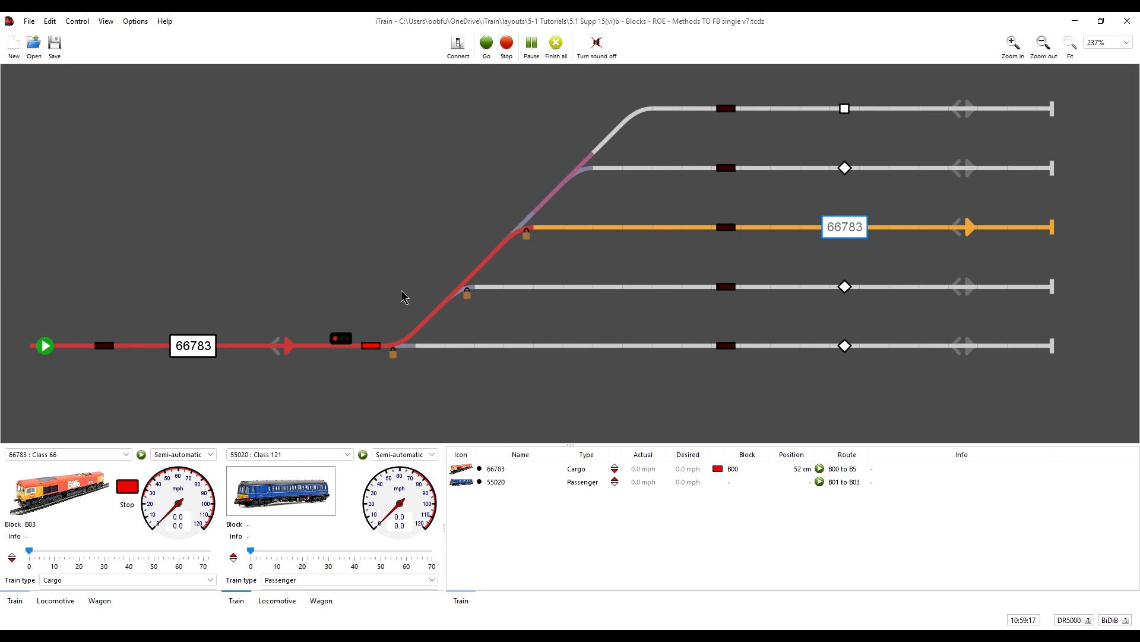
mouse_move(841, 255)
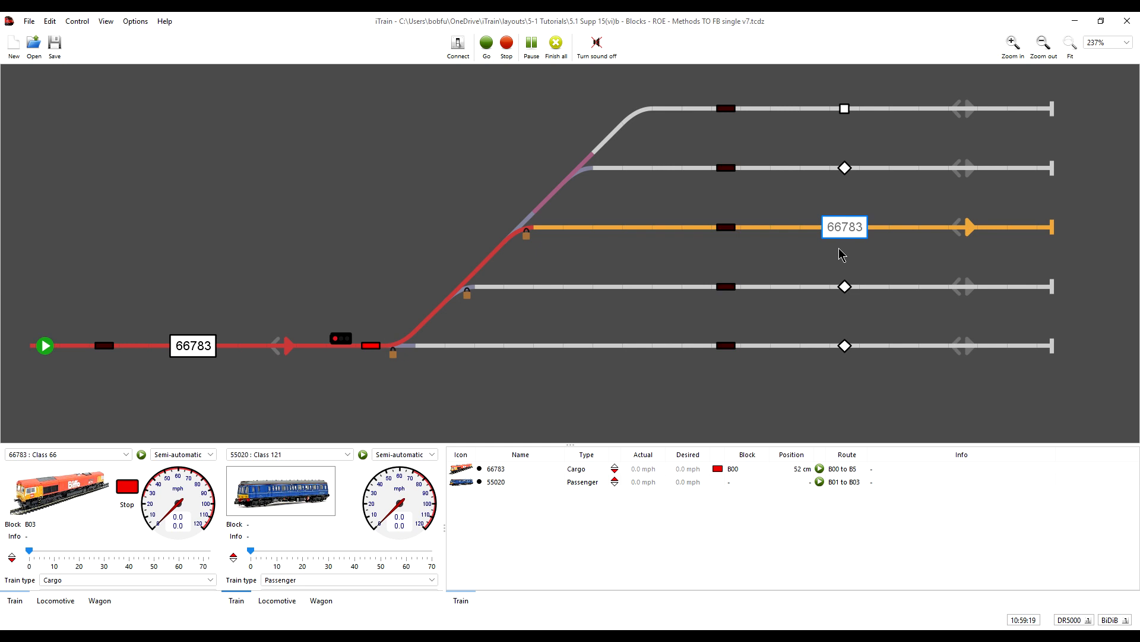
mouse_move(796, 261)
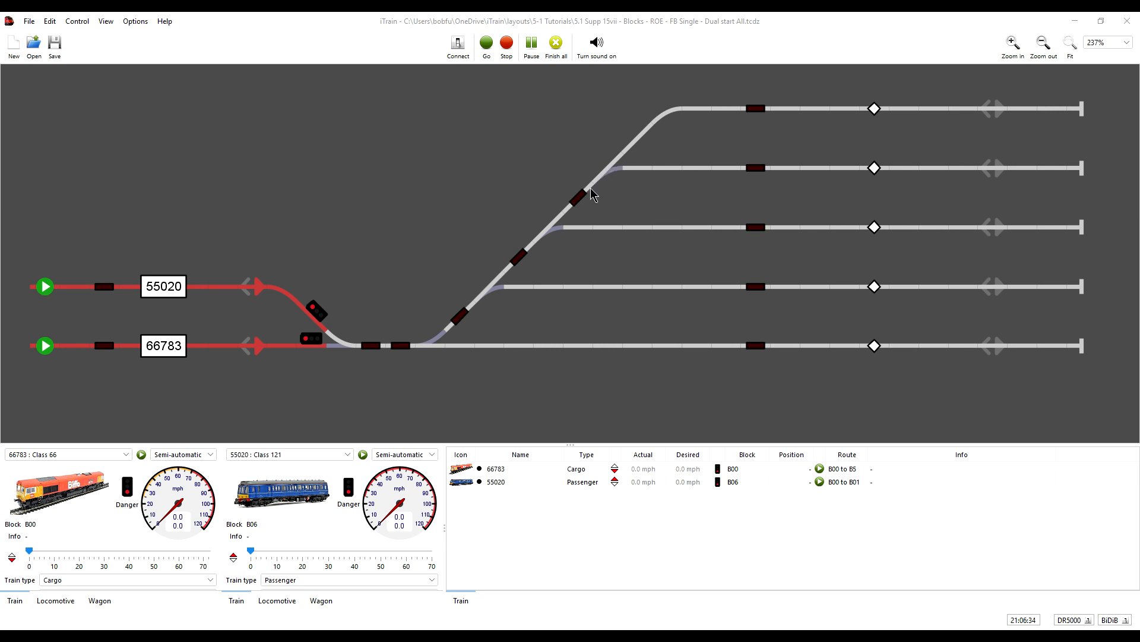
mouse_move(499, 319)
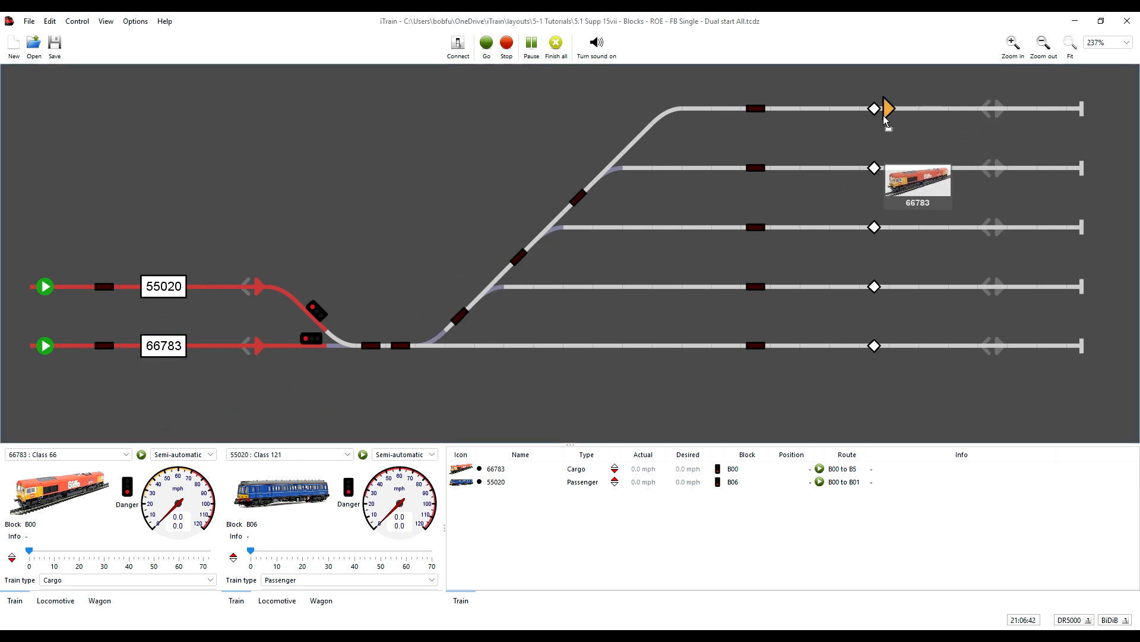
Step: Route train 66783 to top block B05 and train 55020 to bottom block B01
right_click(886, 110)
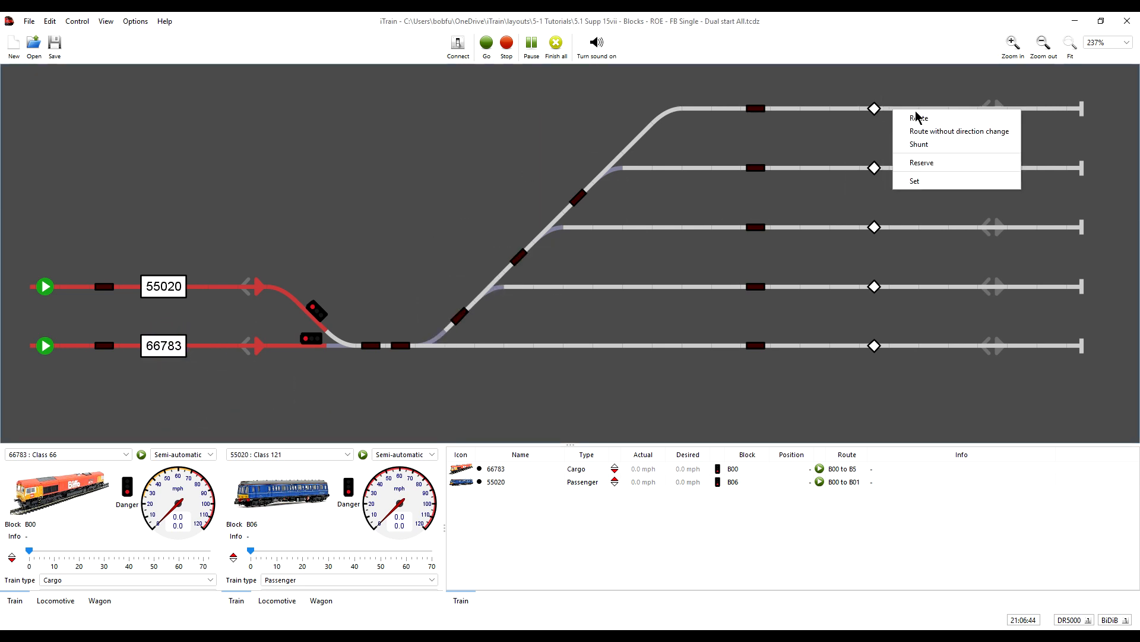
click(919, 118)
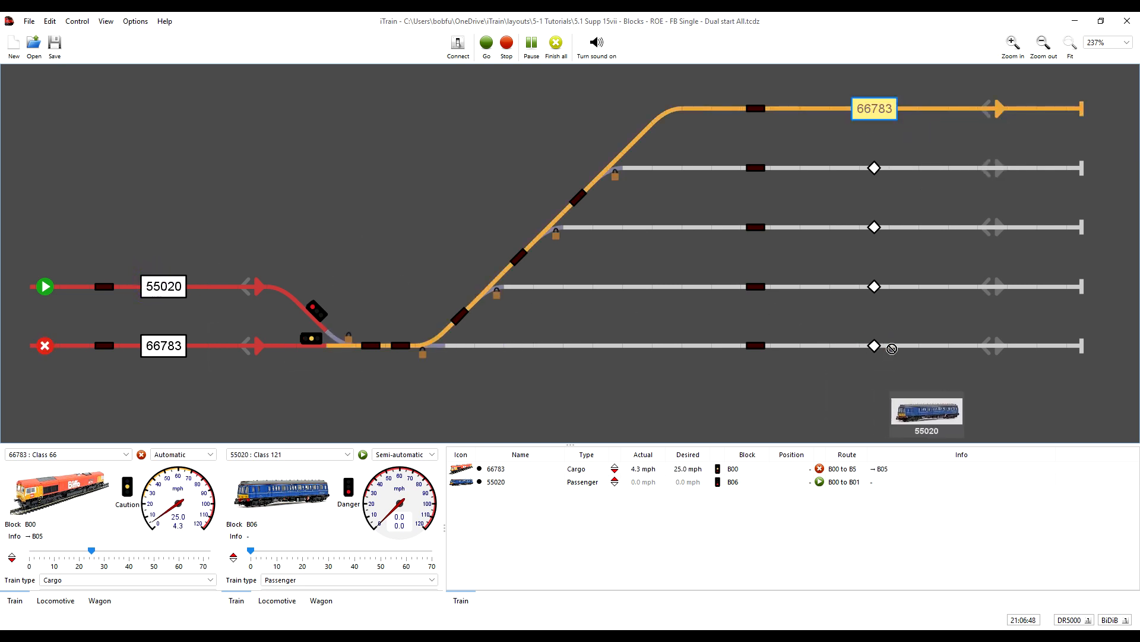
right_click(874, 345)
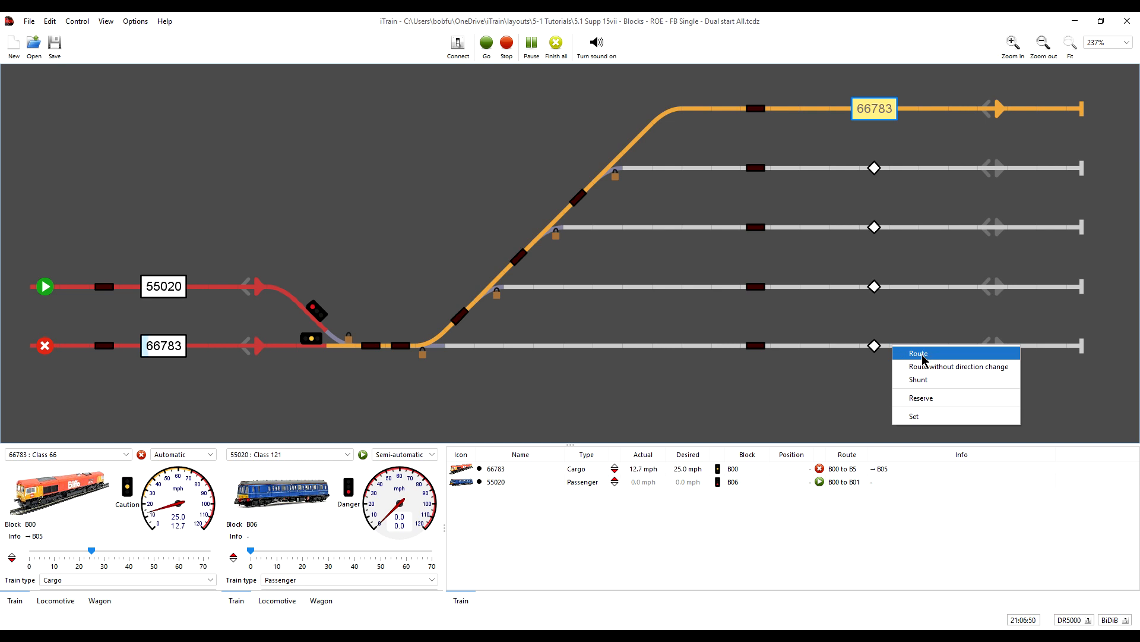
click(919, 353)
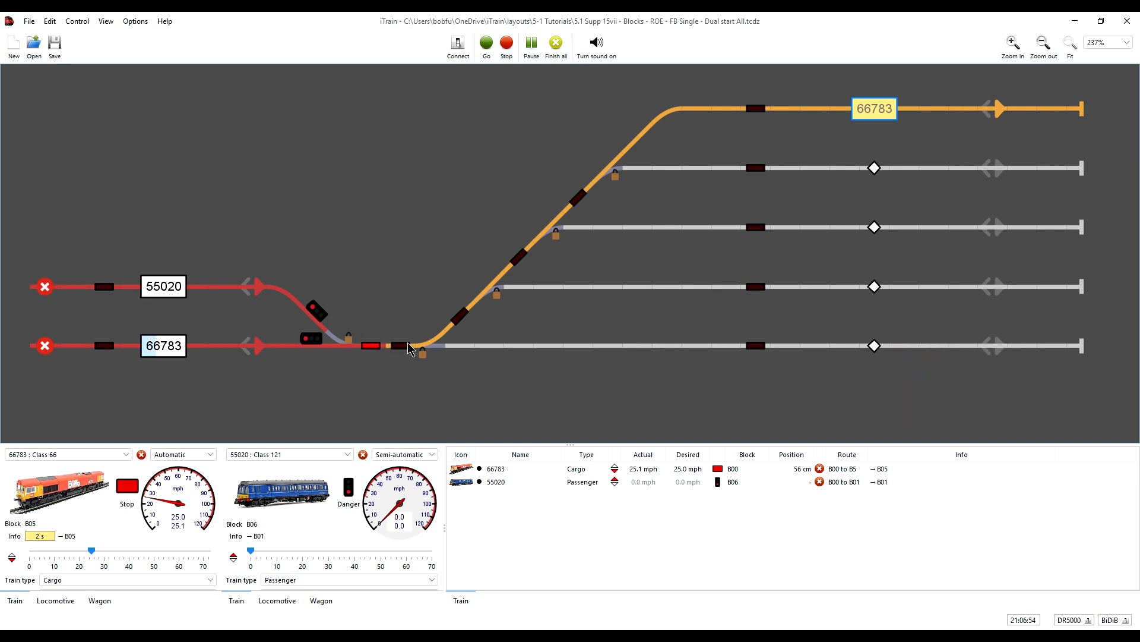
mouse_move(408, 349)
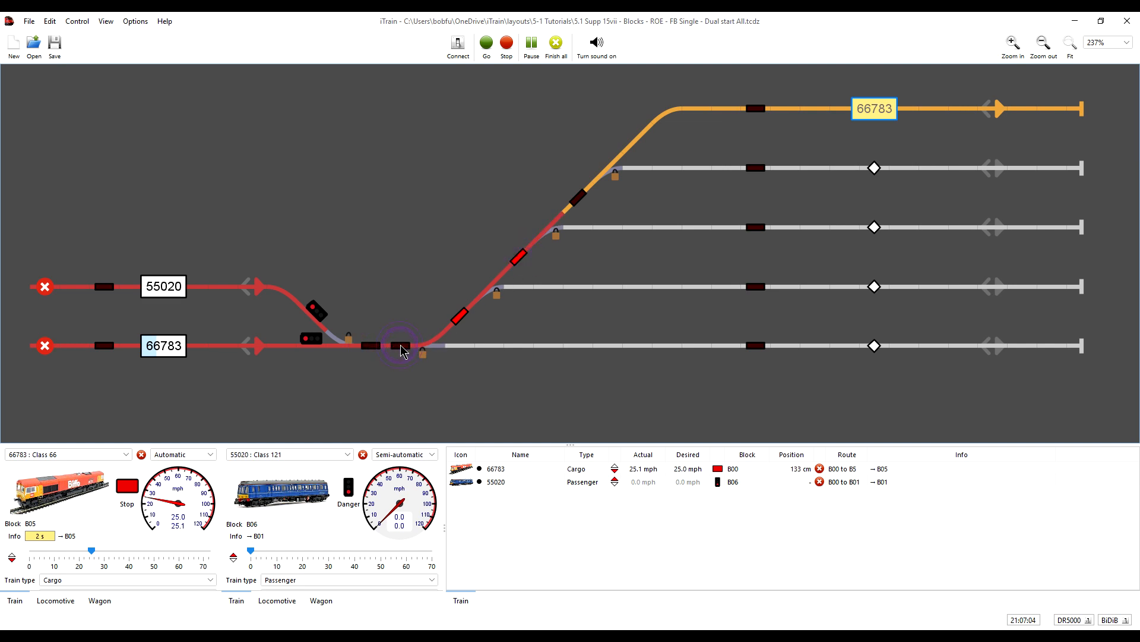
mouse_move(440, 338)
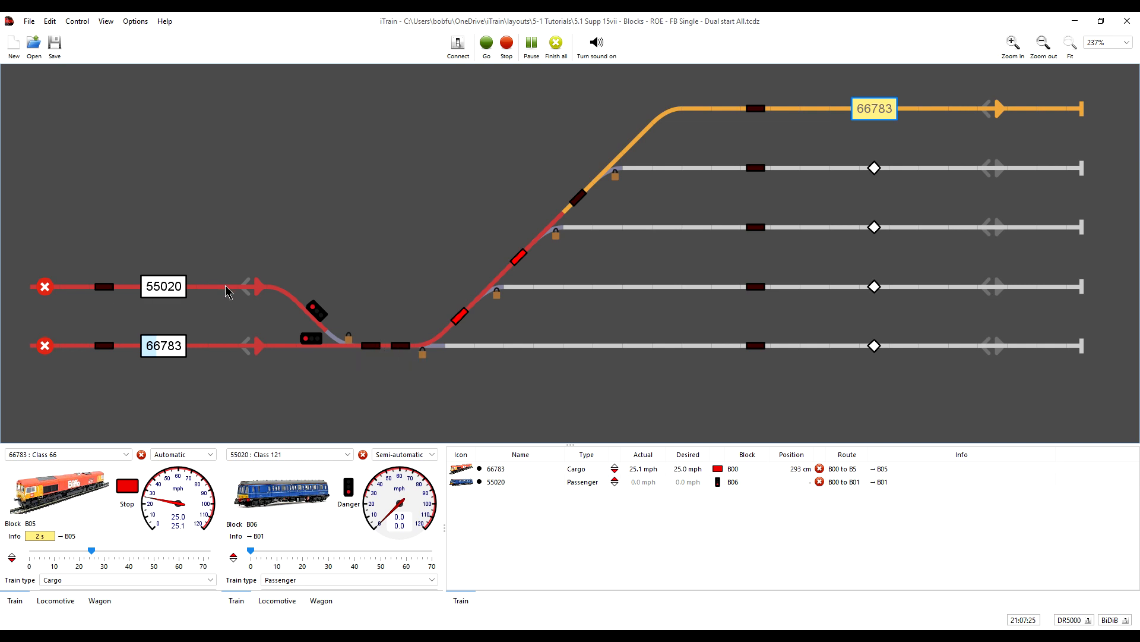
mouse_move(733, 325)
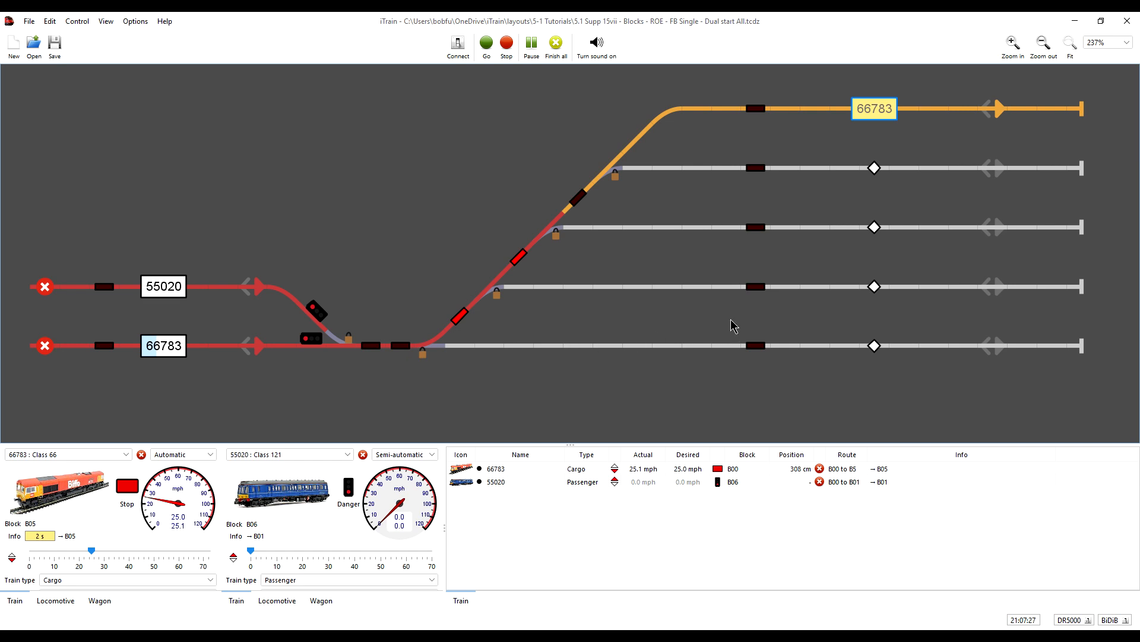
mouse_move(837, 334)
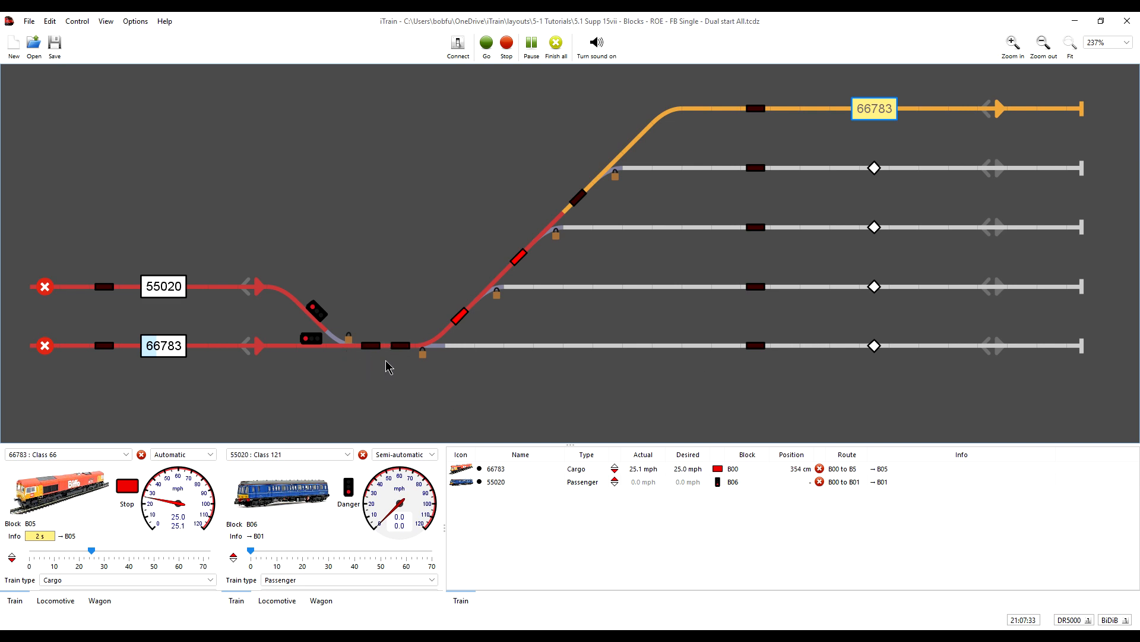
mouse_move(414, 348)
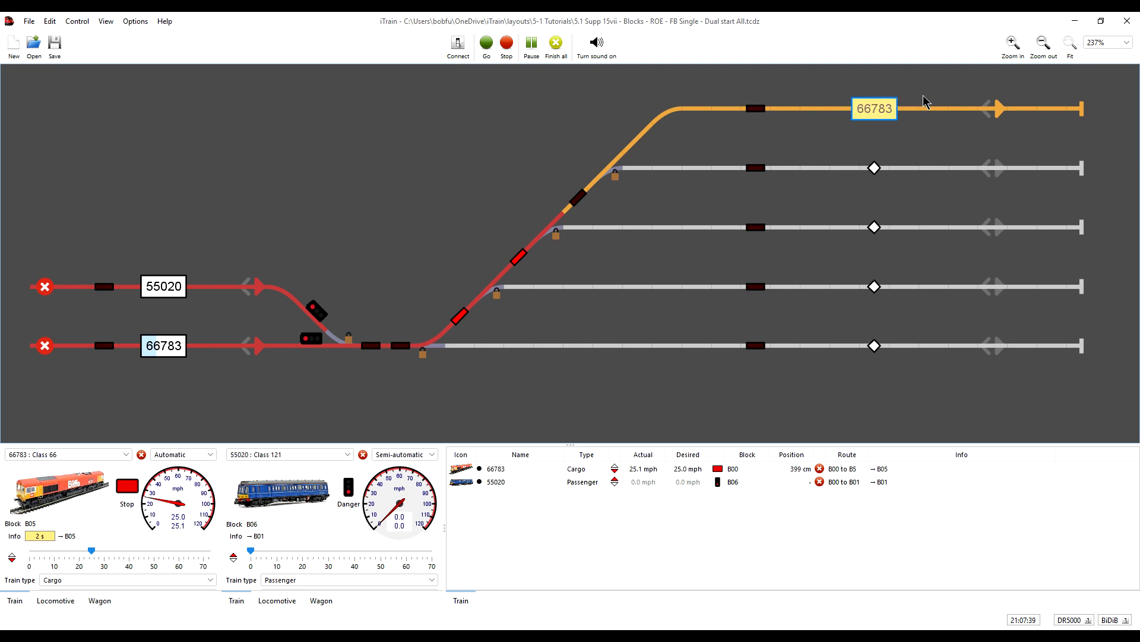
mouse_move(865, 133)
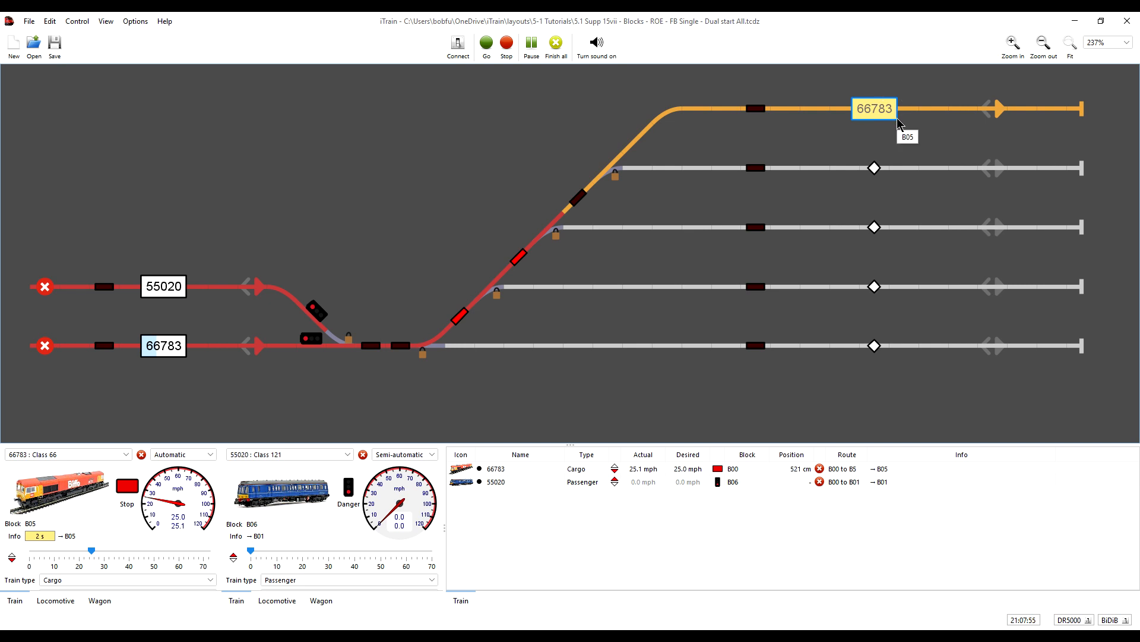
mouse_move(871, 102)
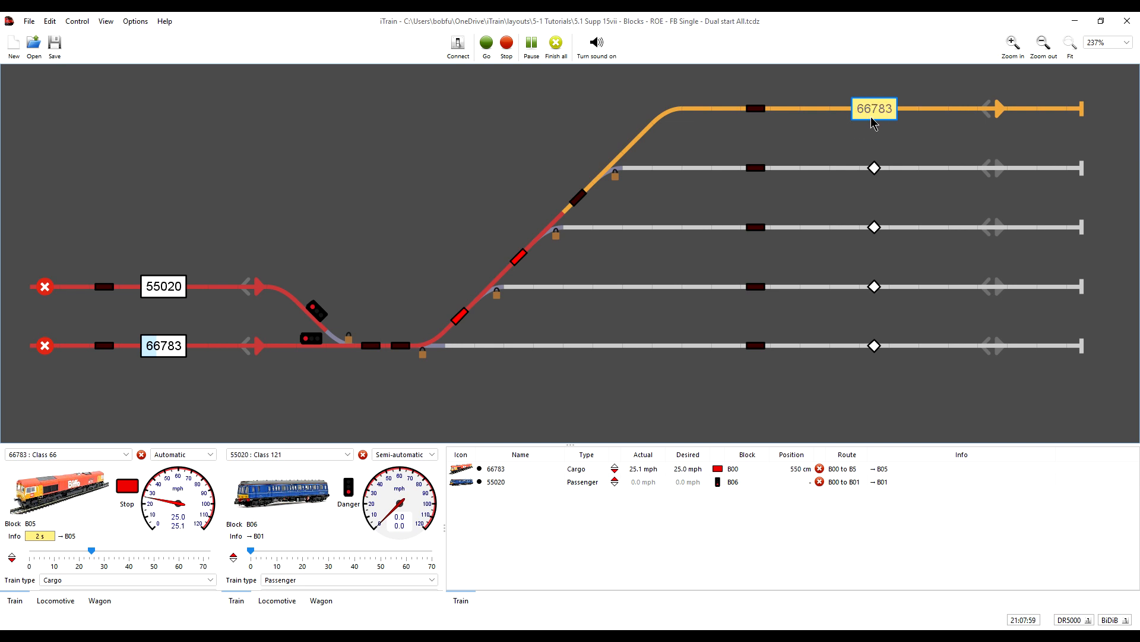
mouse_move(887, 121)
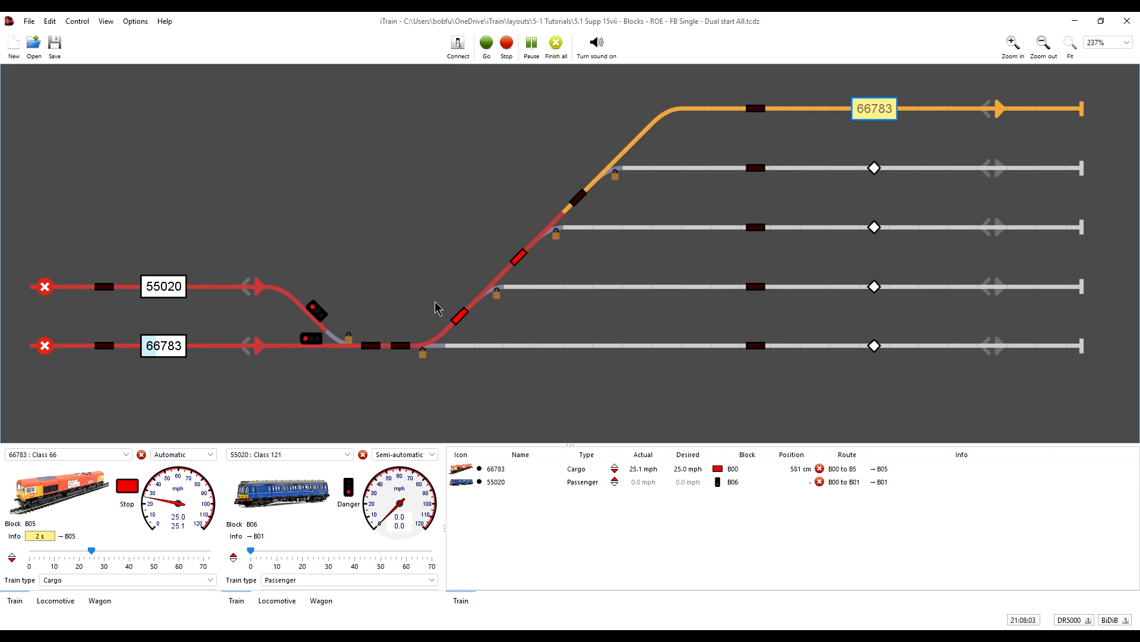
mouse_move(790, 136)
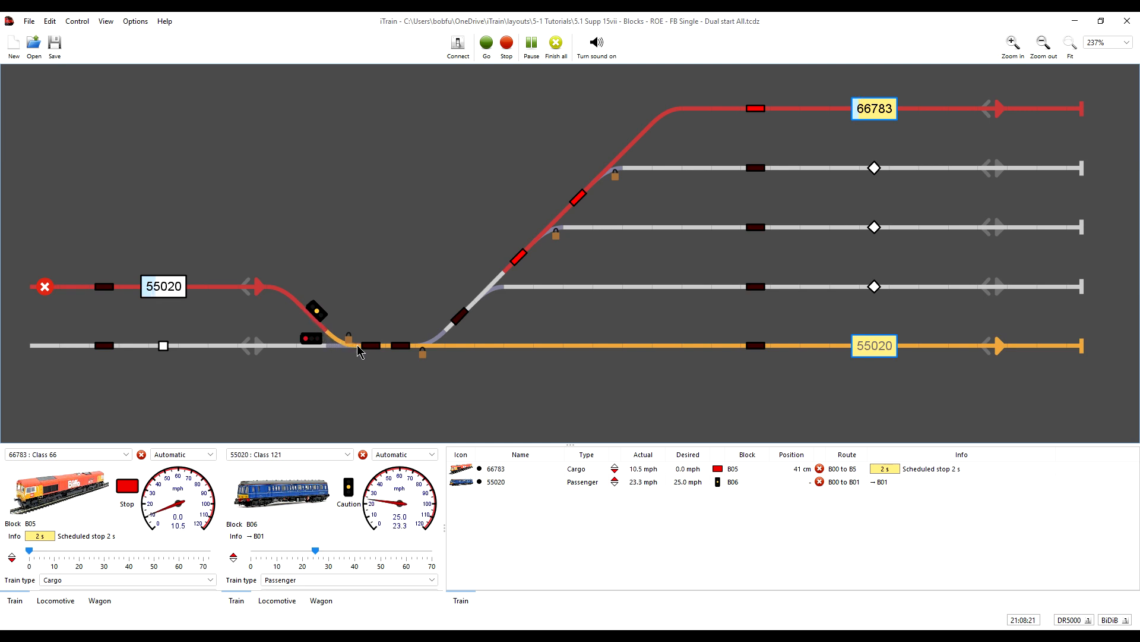
mouse_move(781, 352)
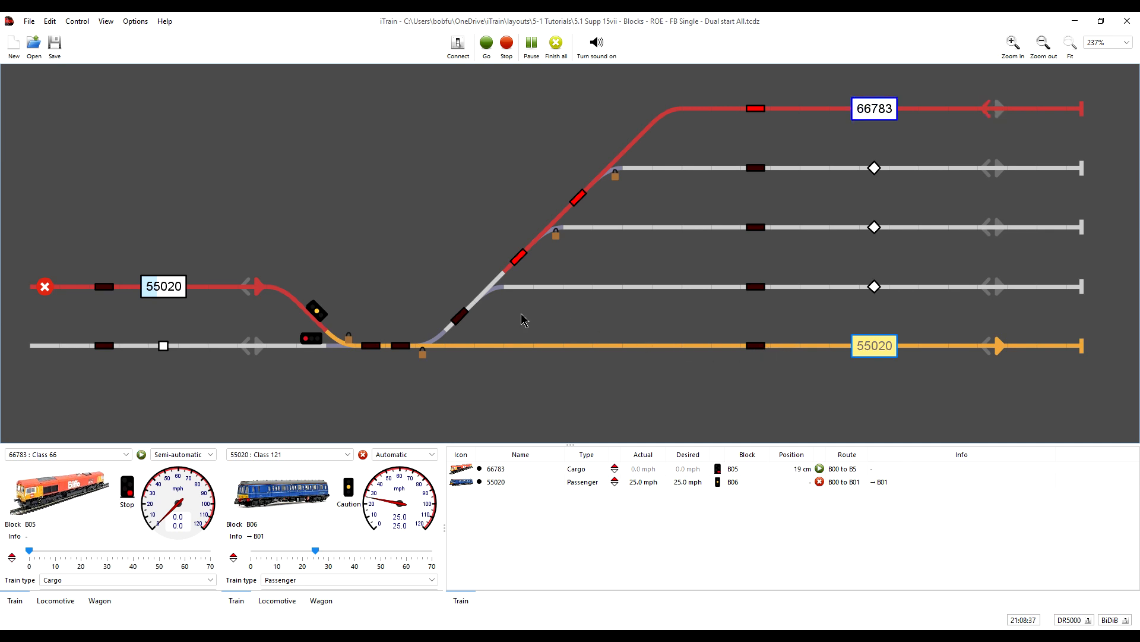
mouse_move(505, 306)
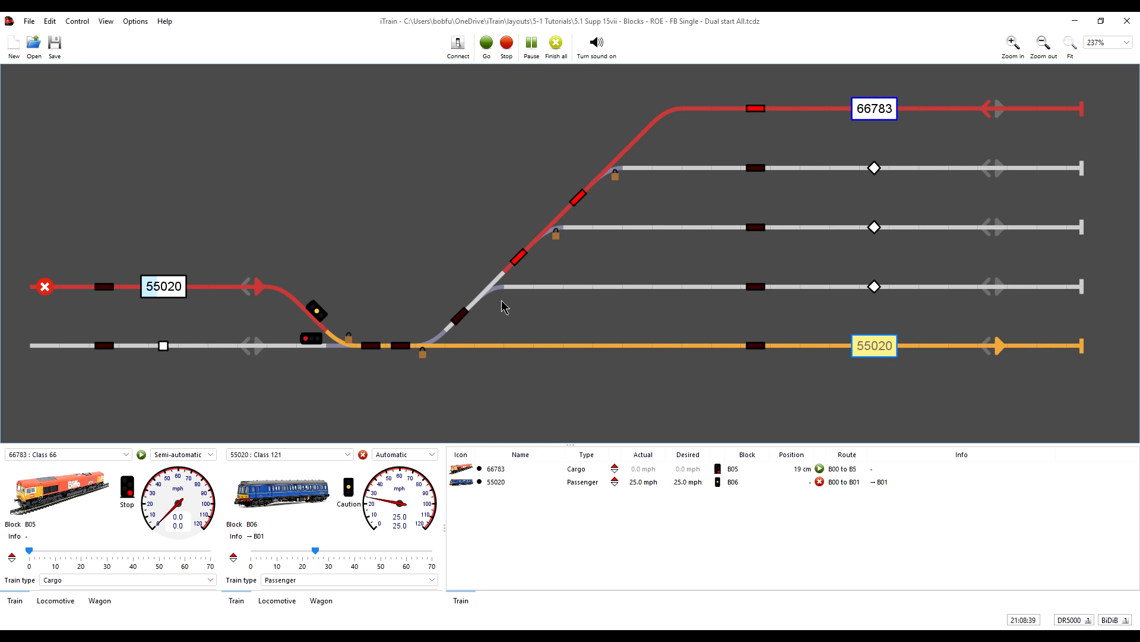
mouse_move(504, 305)
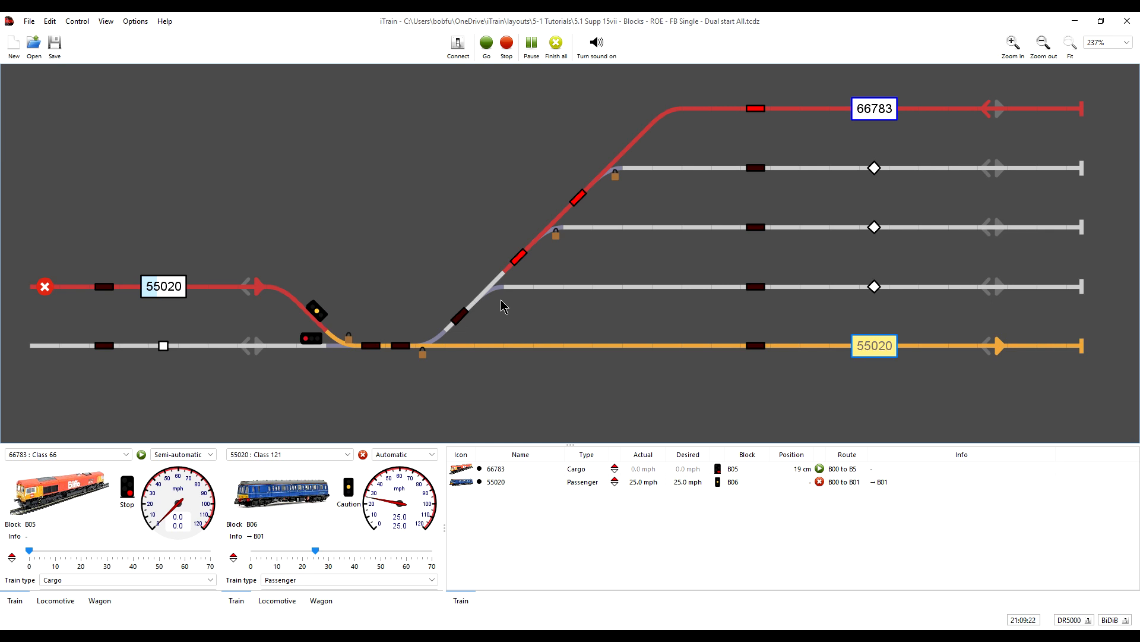
mouse_move(449, 315)
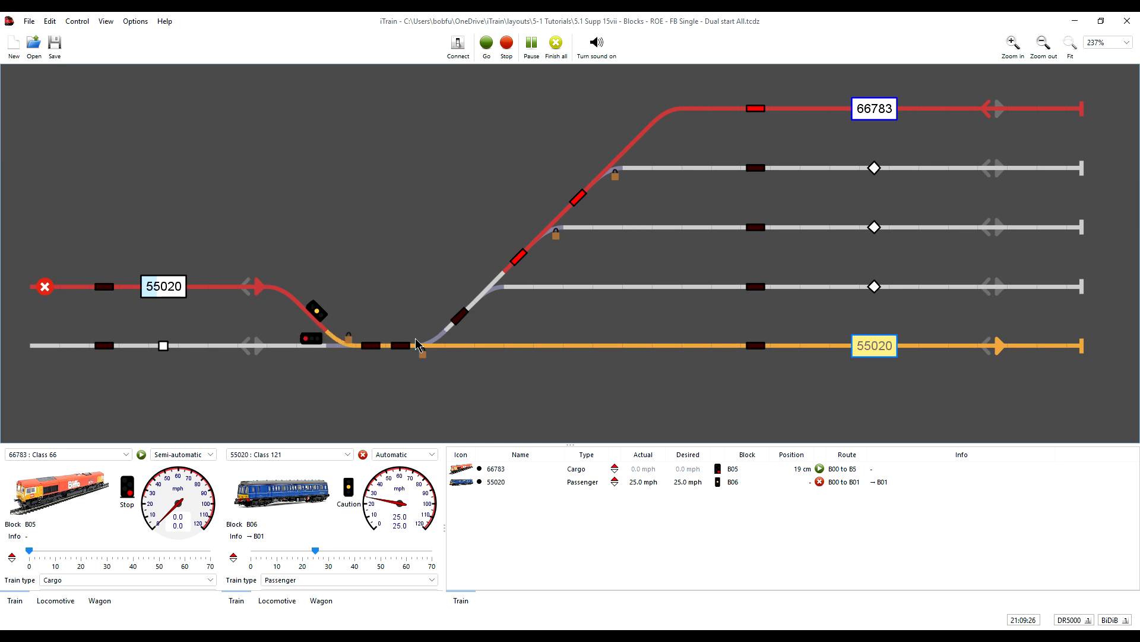
mouse_move(507, 347)
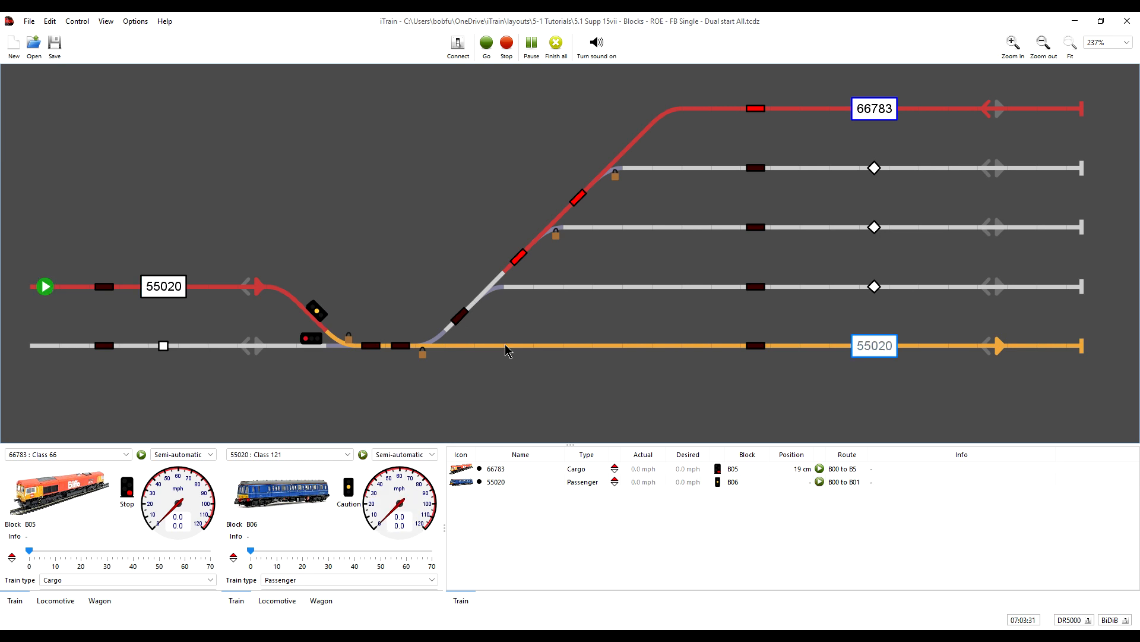
mouse_move(512, 349)
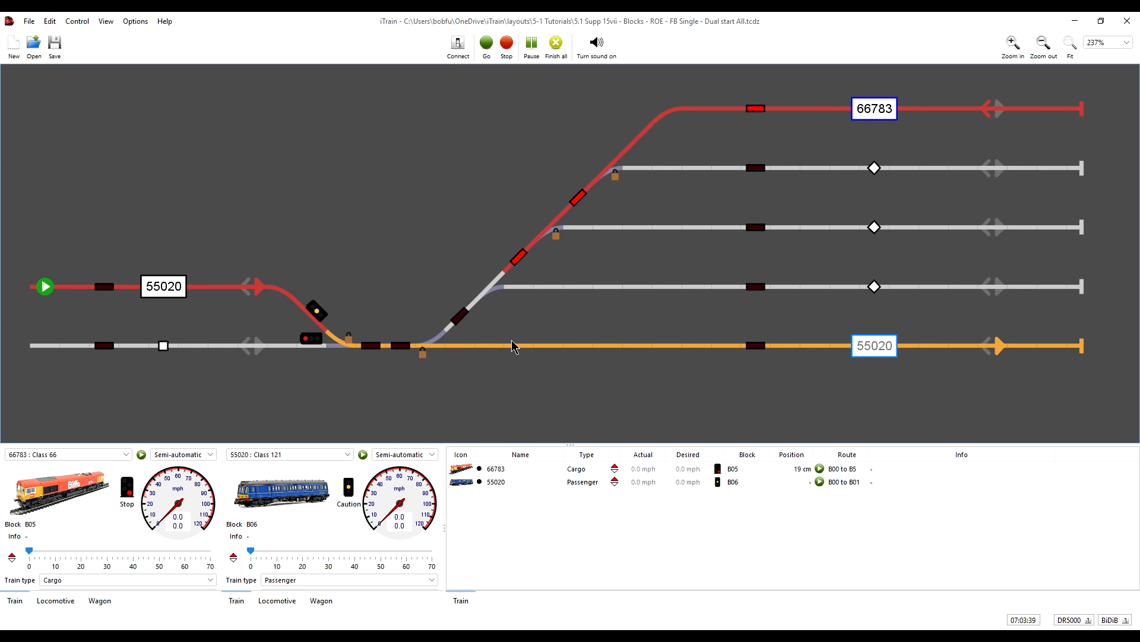
mouse_move(502, 305)
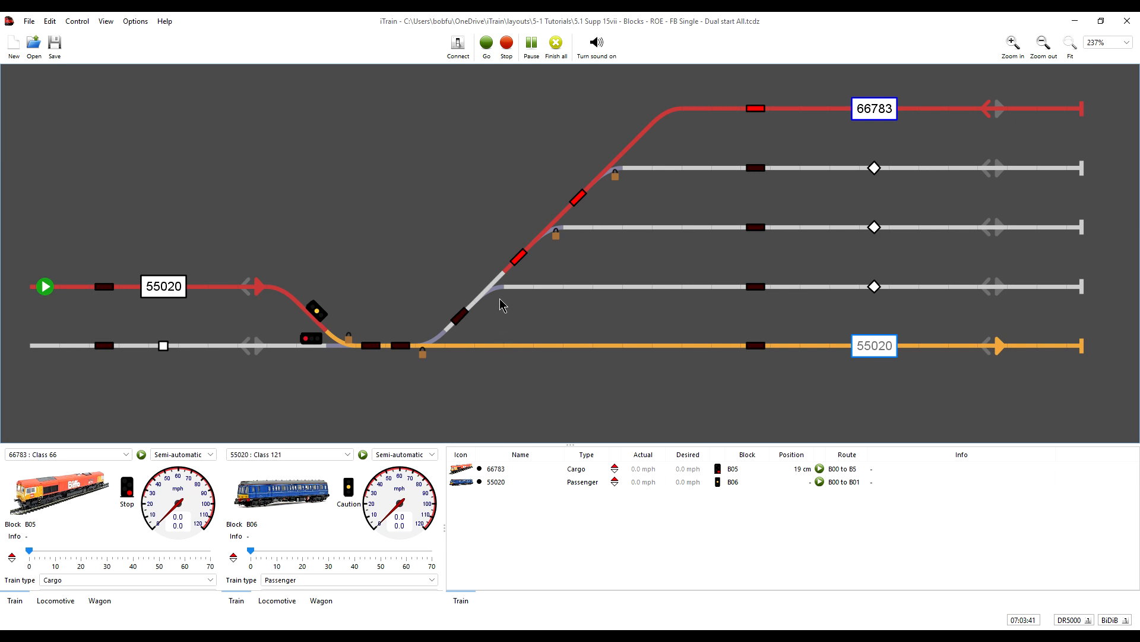
right_click(502, 304)
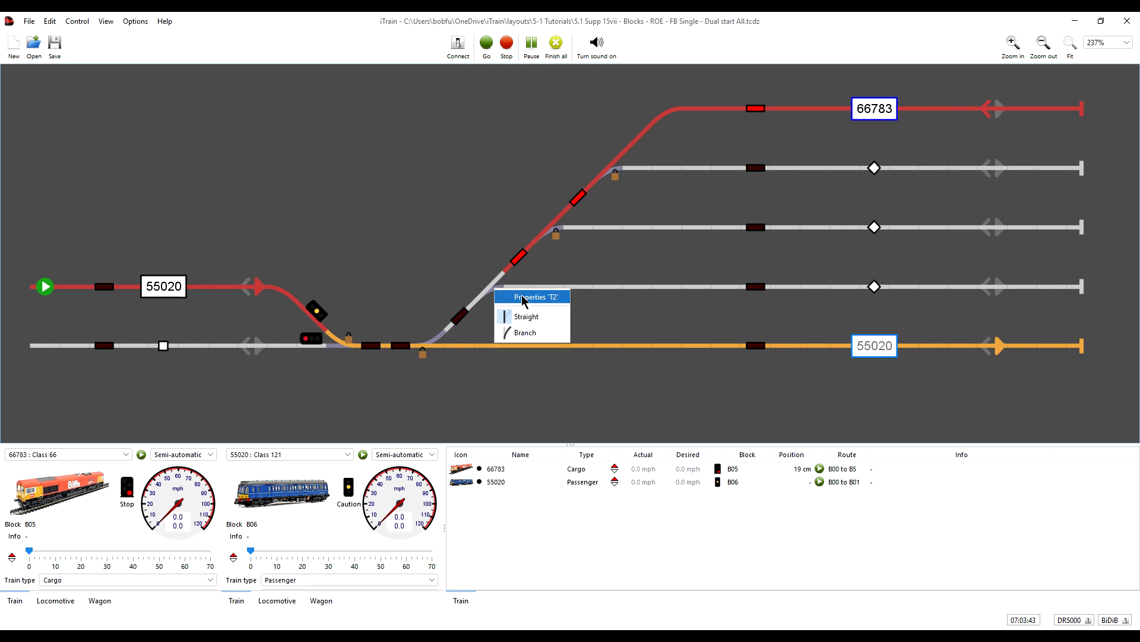
click(532, 297)
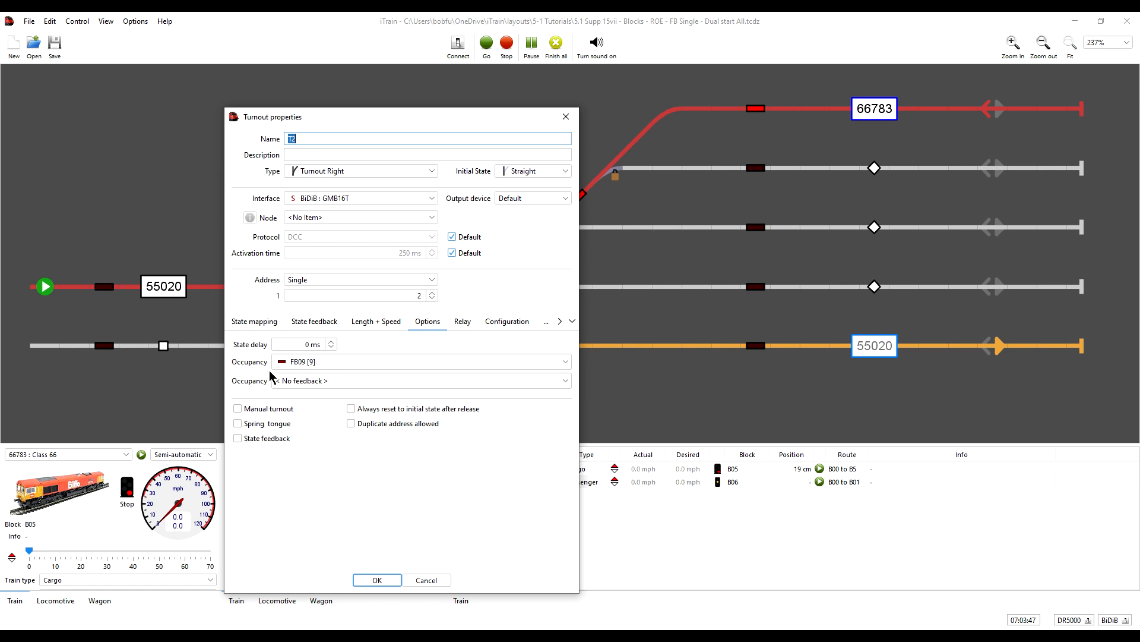
mouse_move(276, 157)
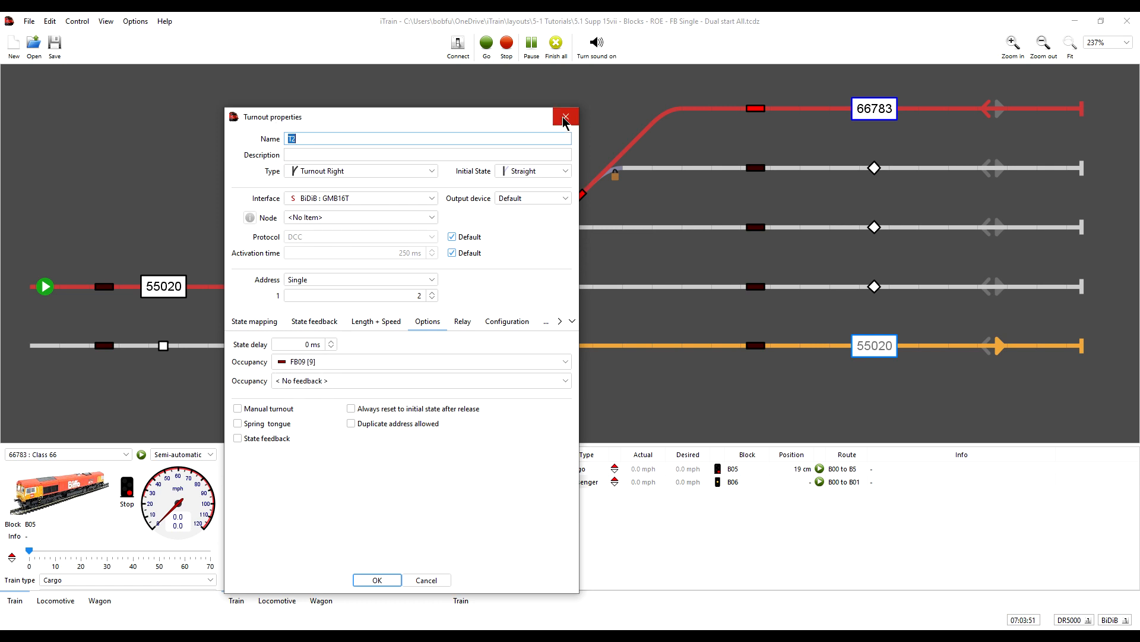
mouse_move(565, 117)
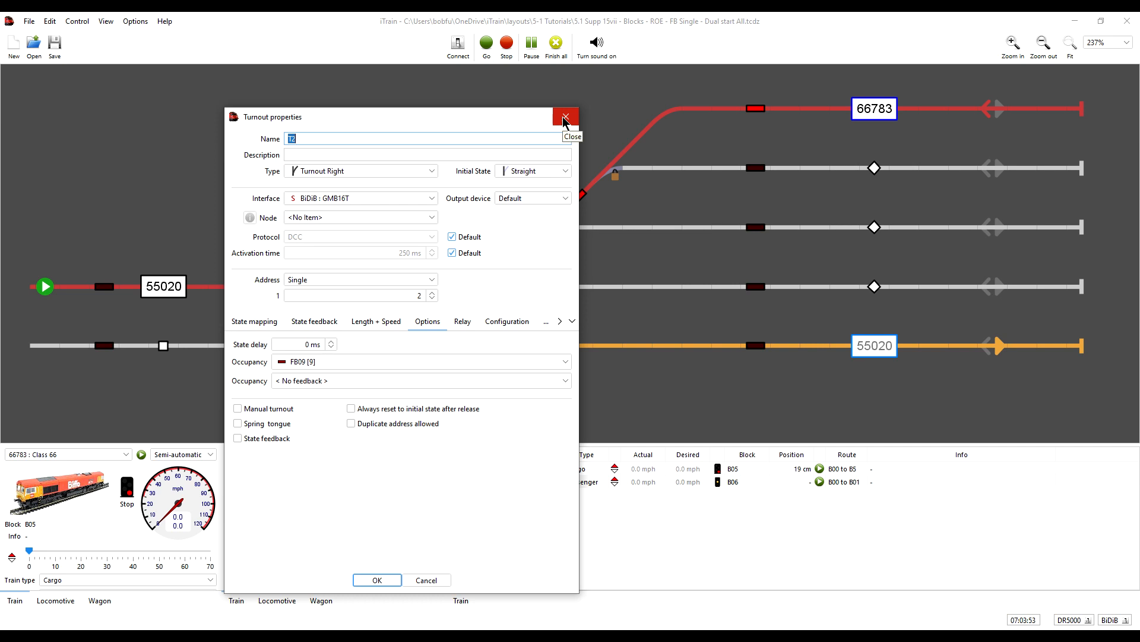
click(565, 117)
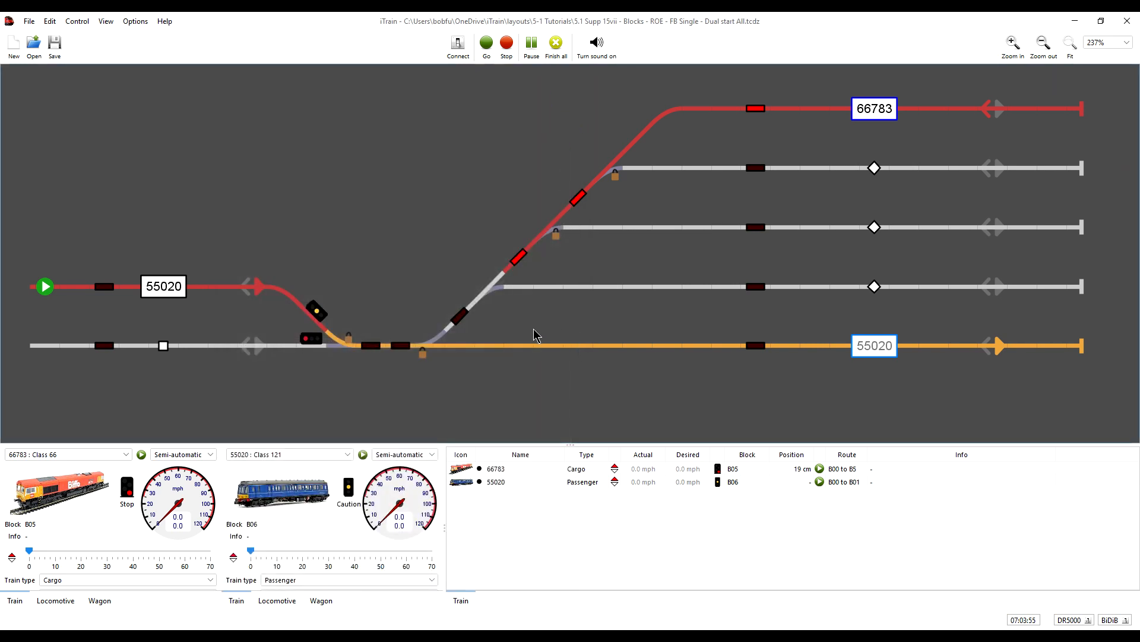